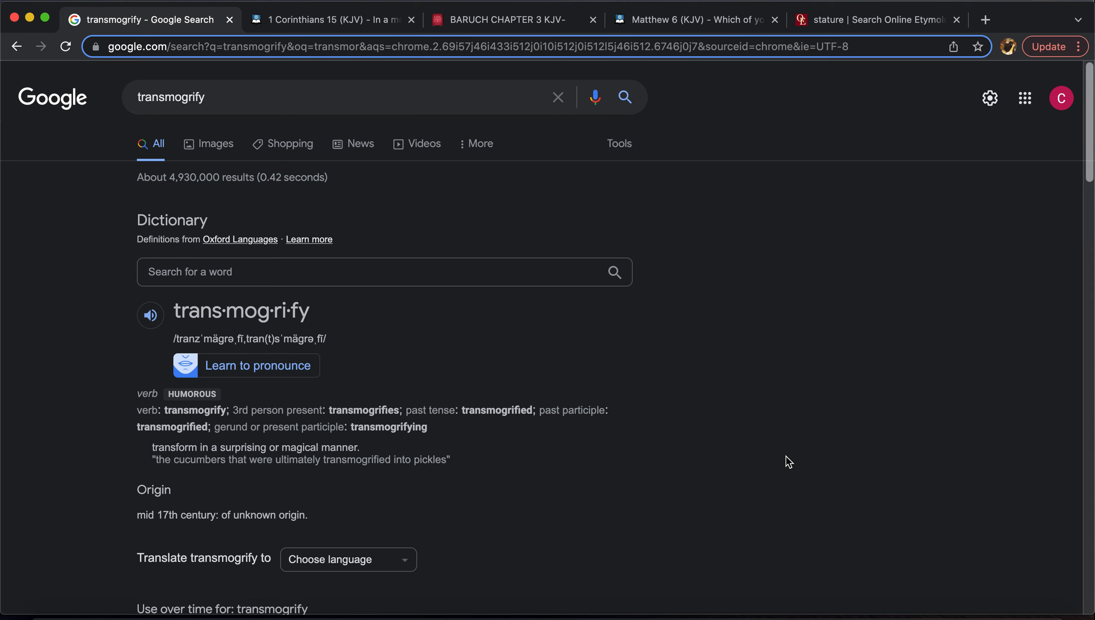
mouse_move(230, 341)
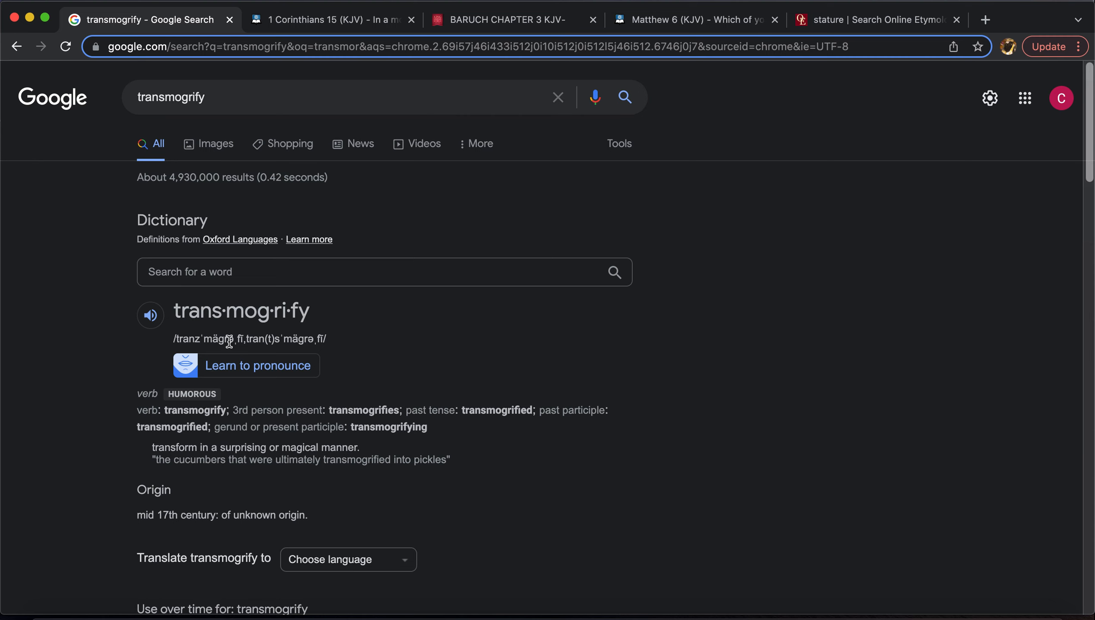
Play the spoken pronunciation of 'transmogrify' from its Google dictionary entry
click(150, 315)
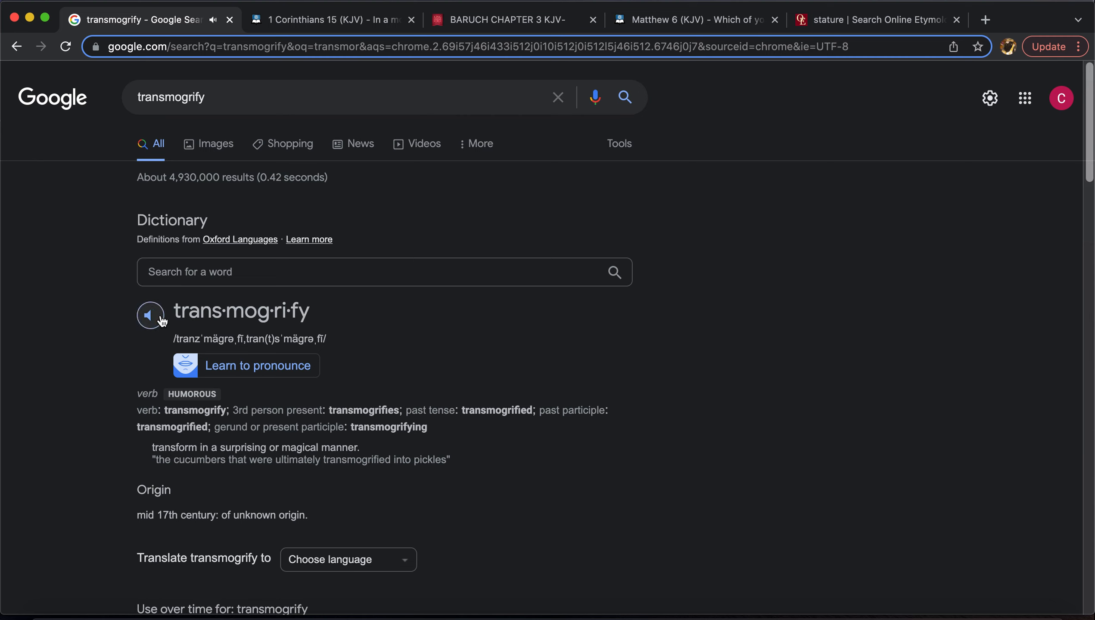
click(149, 315)
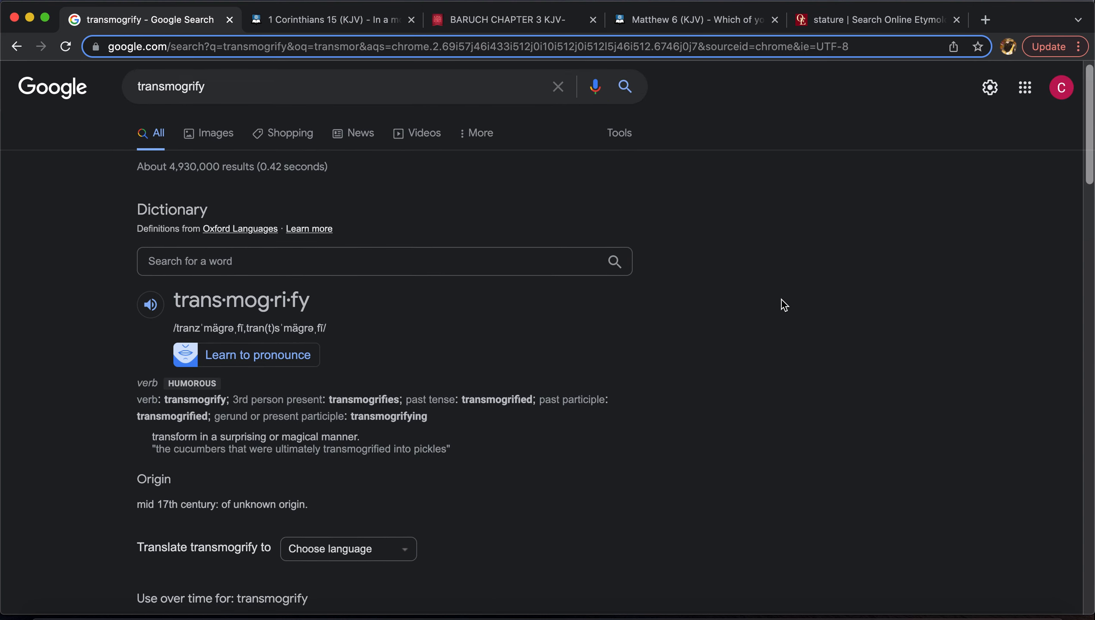
Scroll to the transmogrify 'Use over time' chart and highlight 'transform in a surprising or magical manner'
scroll(down, 3)
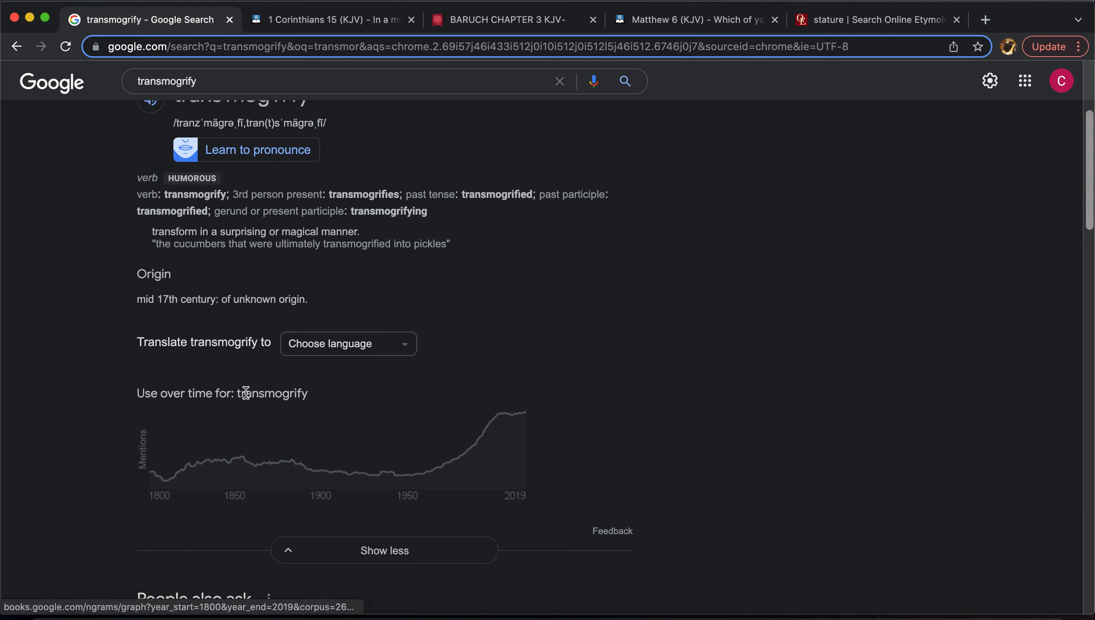
mouse_move(306, 467)
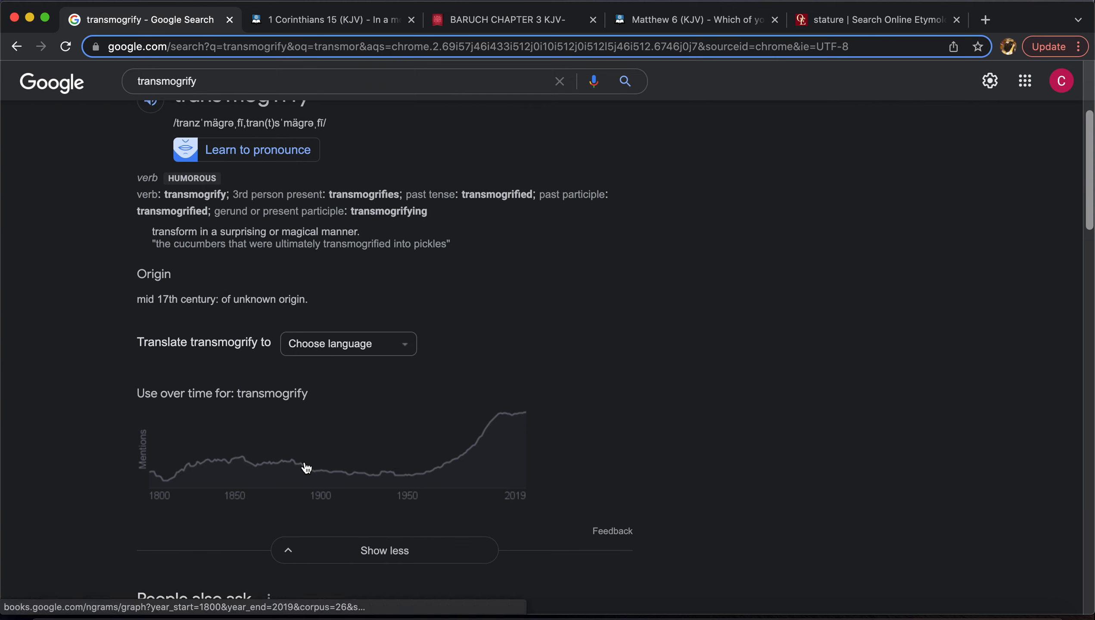
mouse_move(177, 501)
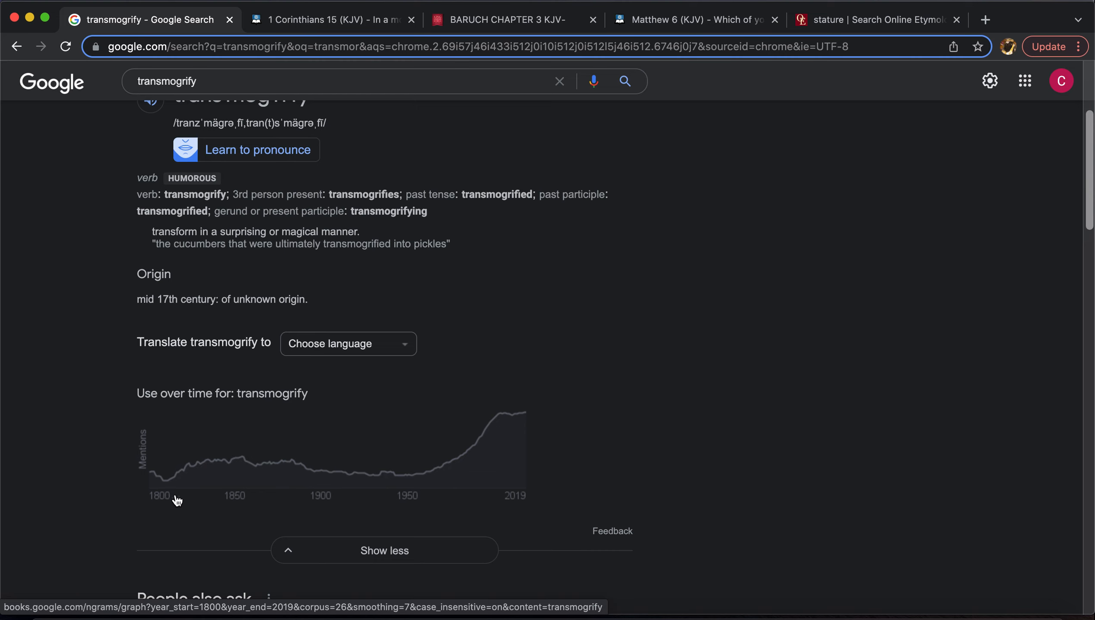
mouse_move(361, 503)
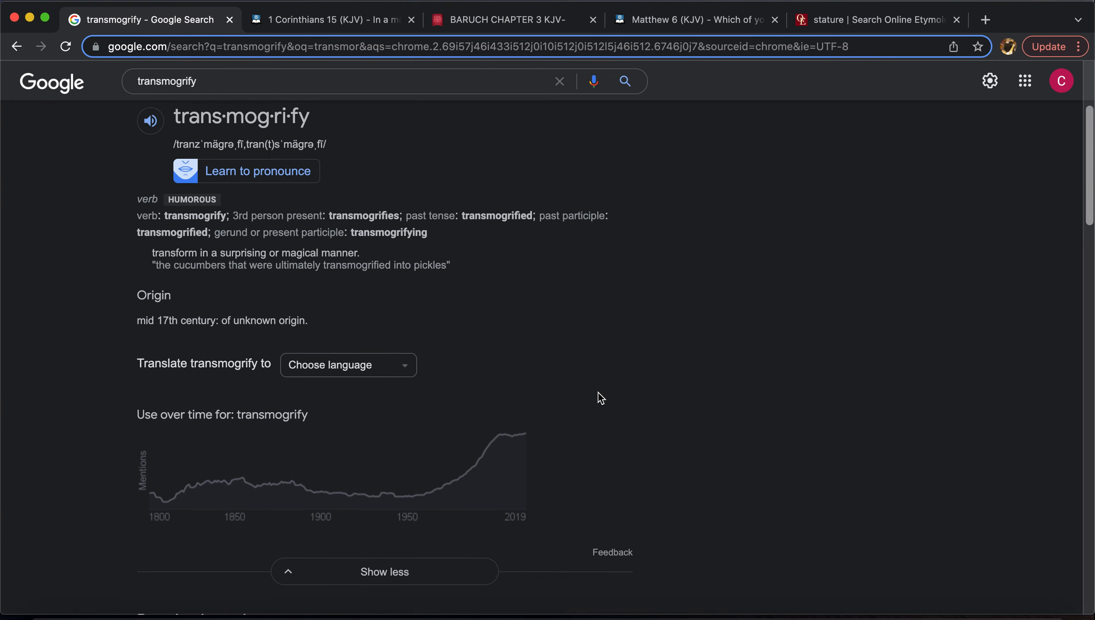
scroll(down, 3)
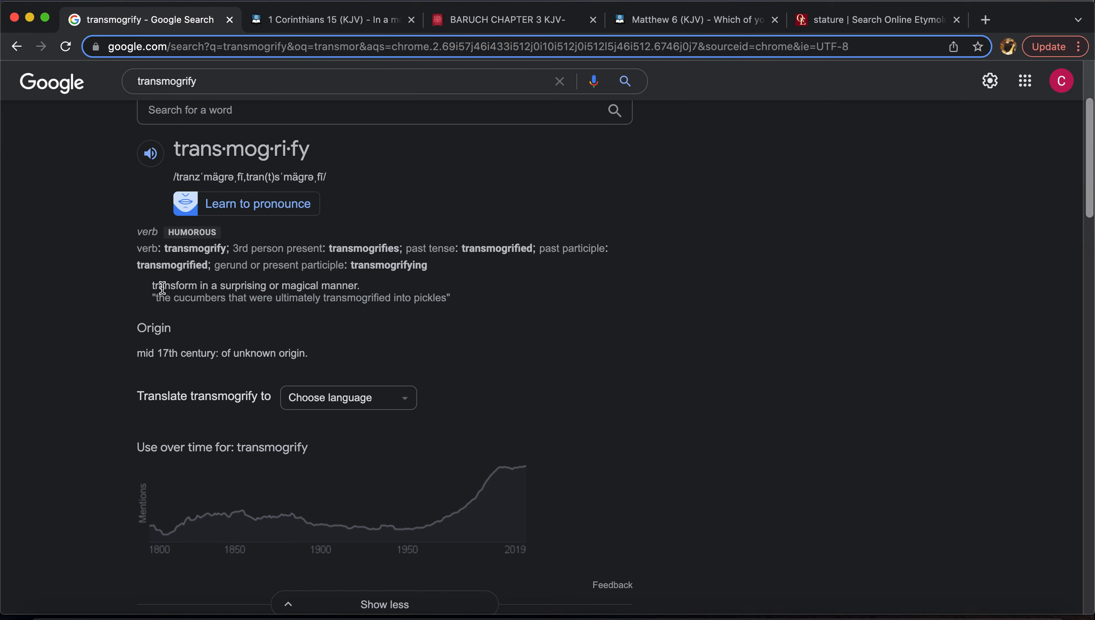
mouse_move(272, 283)
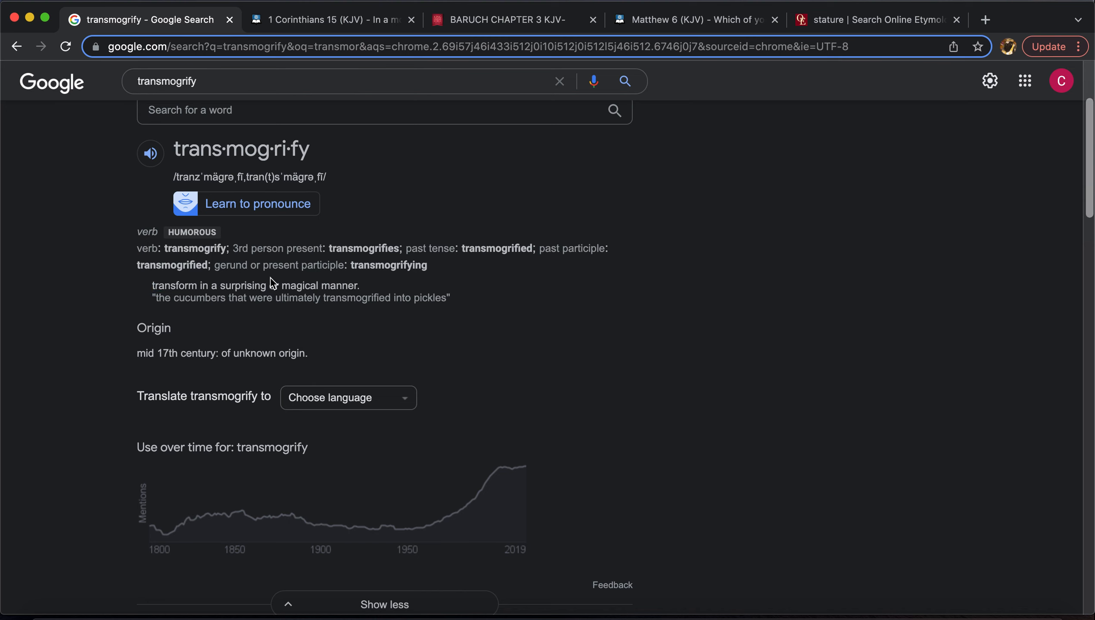
drag(152, 285, 360, 285)
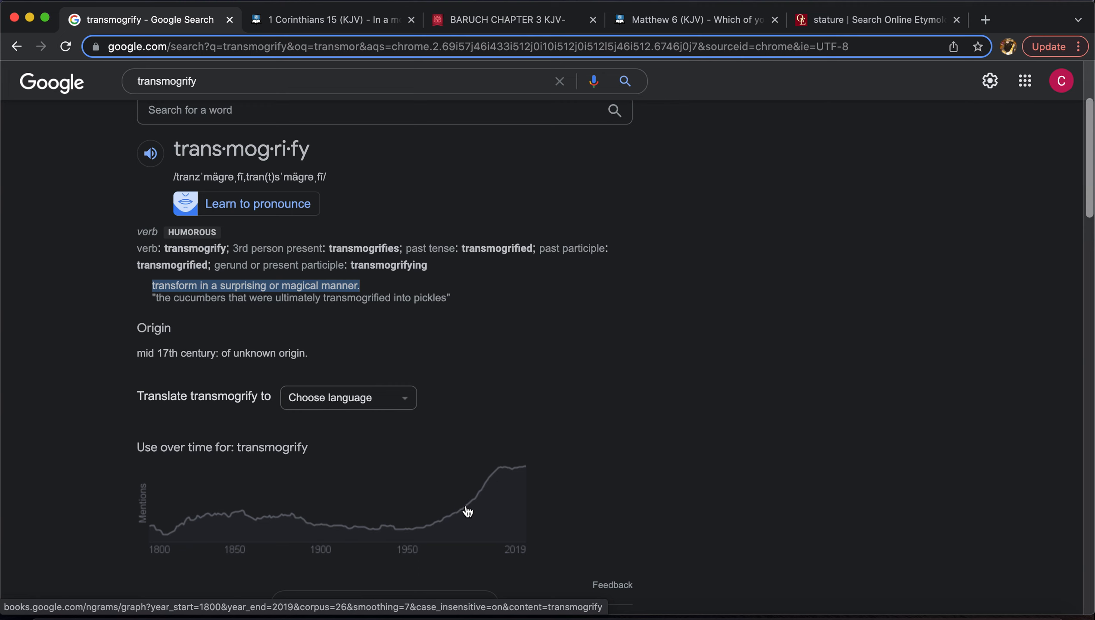
mouse_move(412, 532)
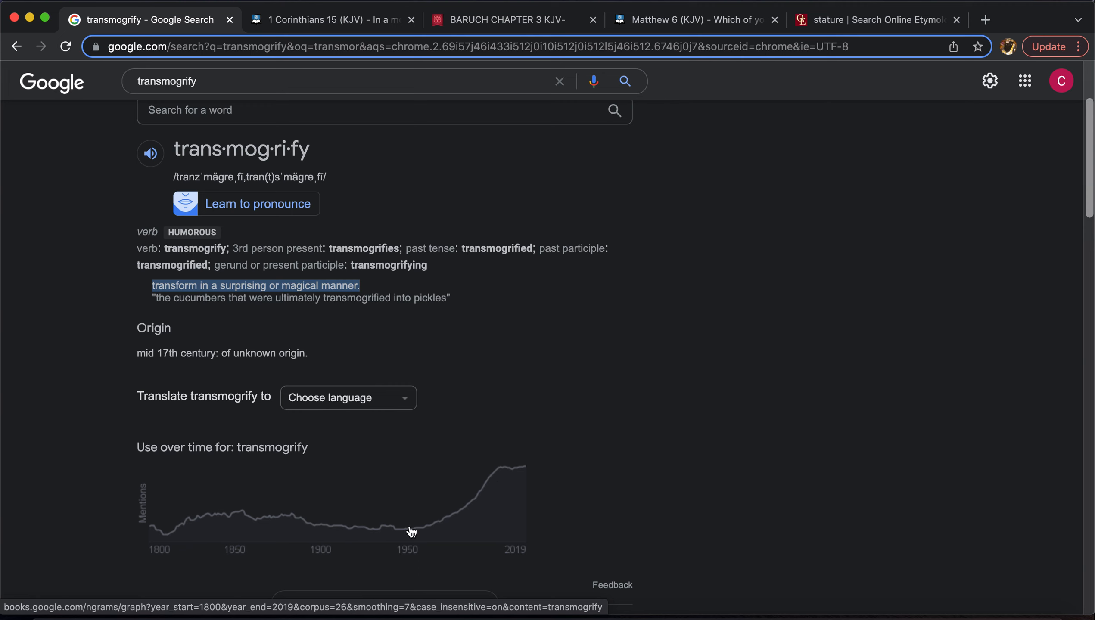
mouse_move(521, 471)
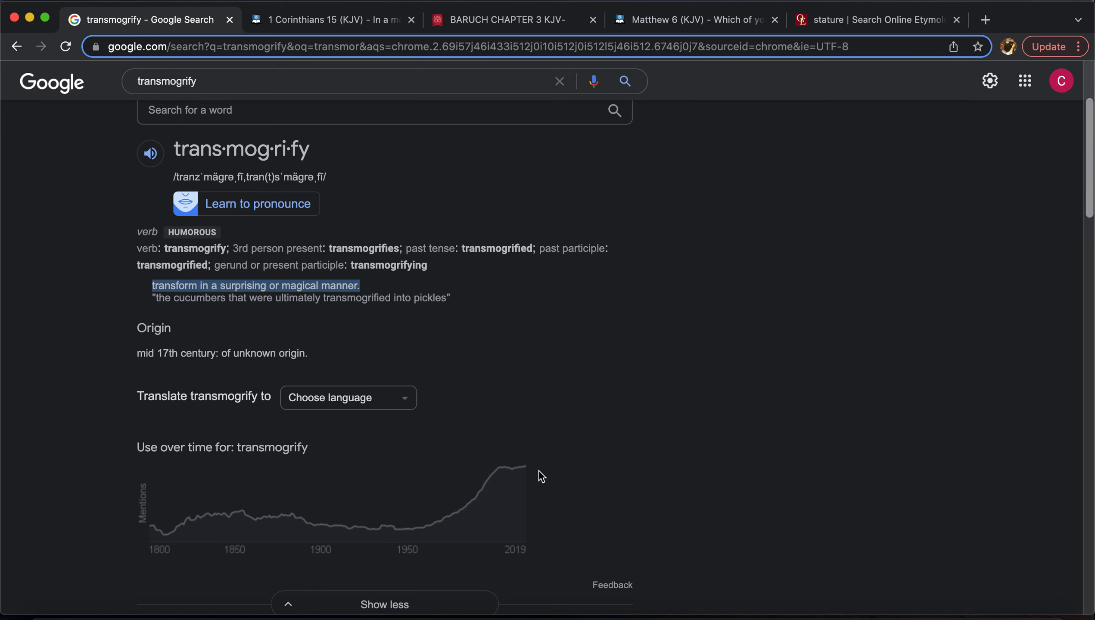
mouse_move(388, 184)
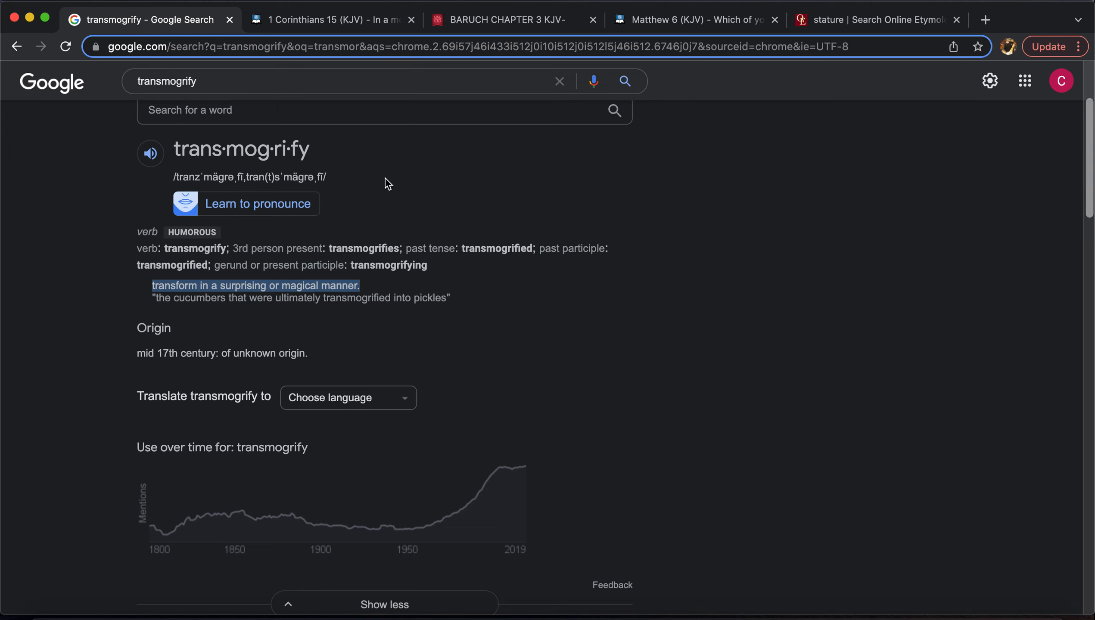
Switch to the 1 Corinthians 15 (KJV) tab and focus the 'Verse or Word(s)' search box
click(328, 18)
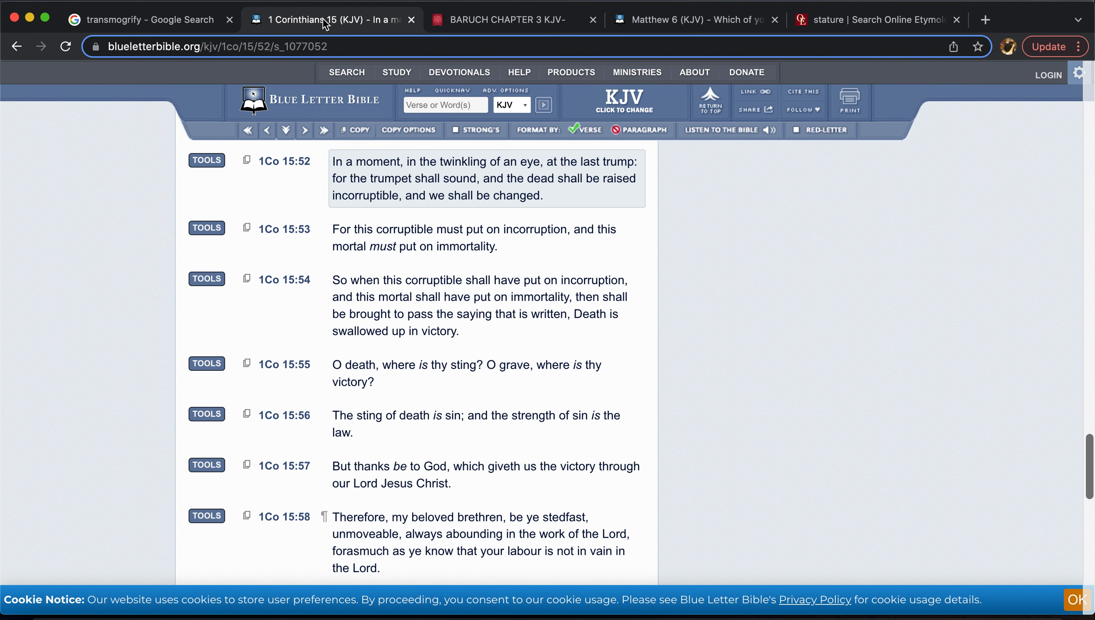
click(445, 104)
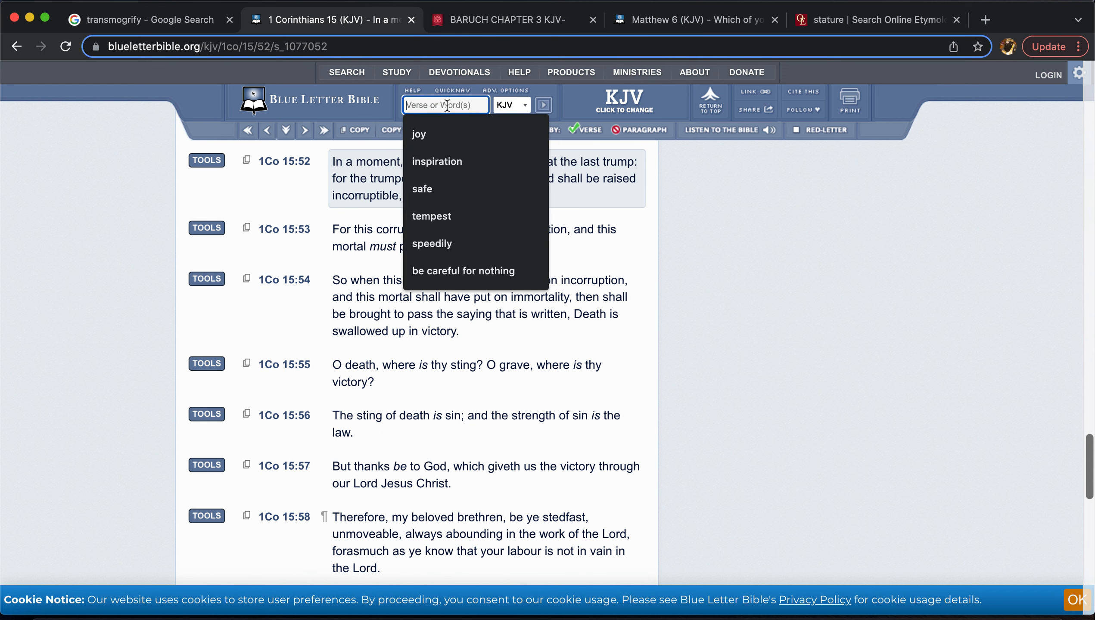
mouse_move(966, 37)
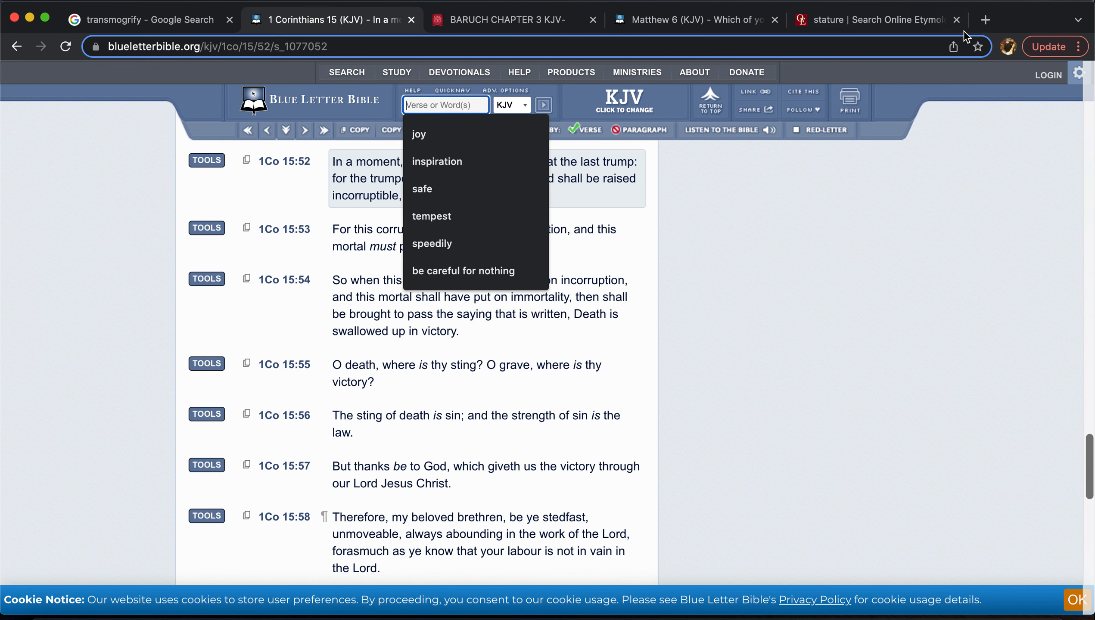
In a new Blue Letter Bible tab, enter 'meet thee as a man' as the Bible search
click(985, 19)
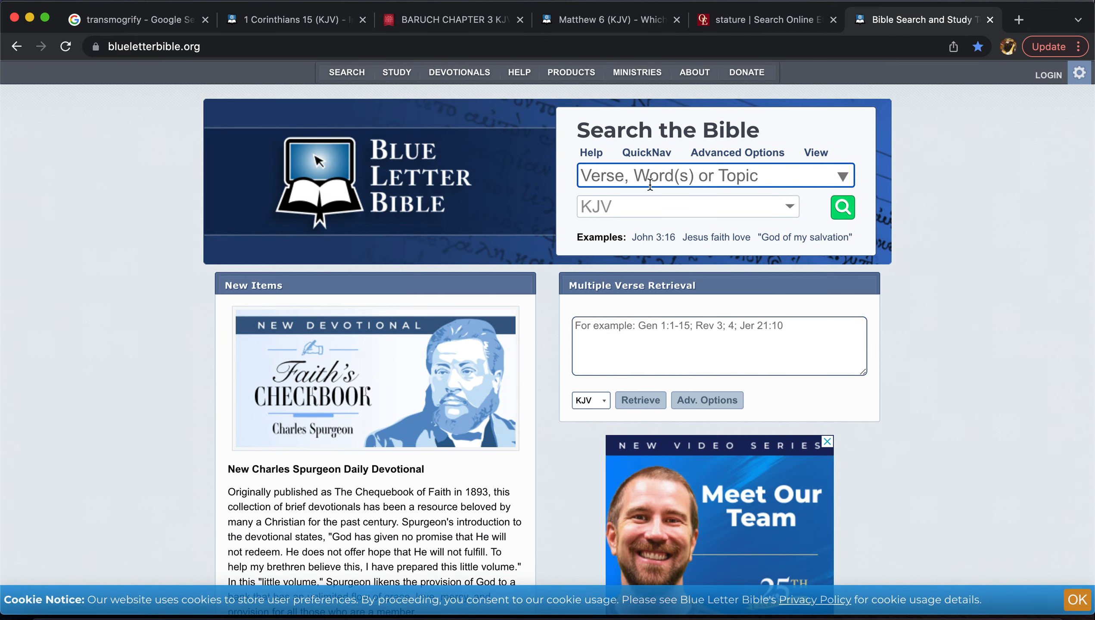
text(meet thee as a)
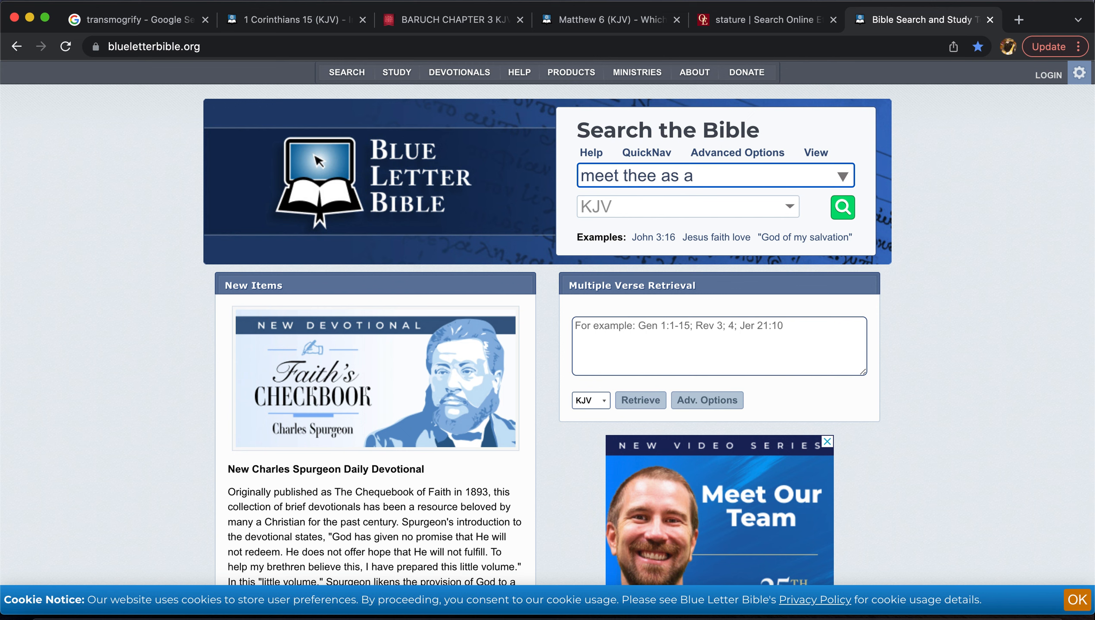
text(man)
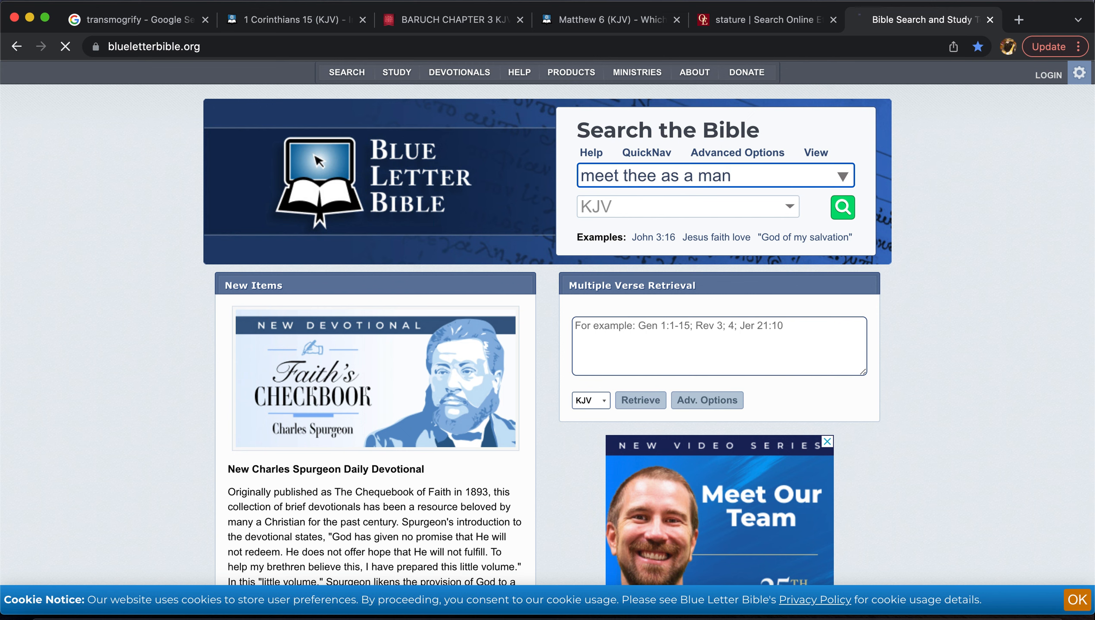
Run the 'meet thee as a man' search, finding Isaiah 47:3, then search 'amend' in a new tab
click(841, 207)
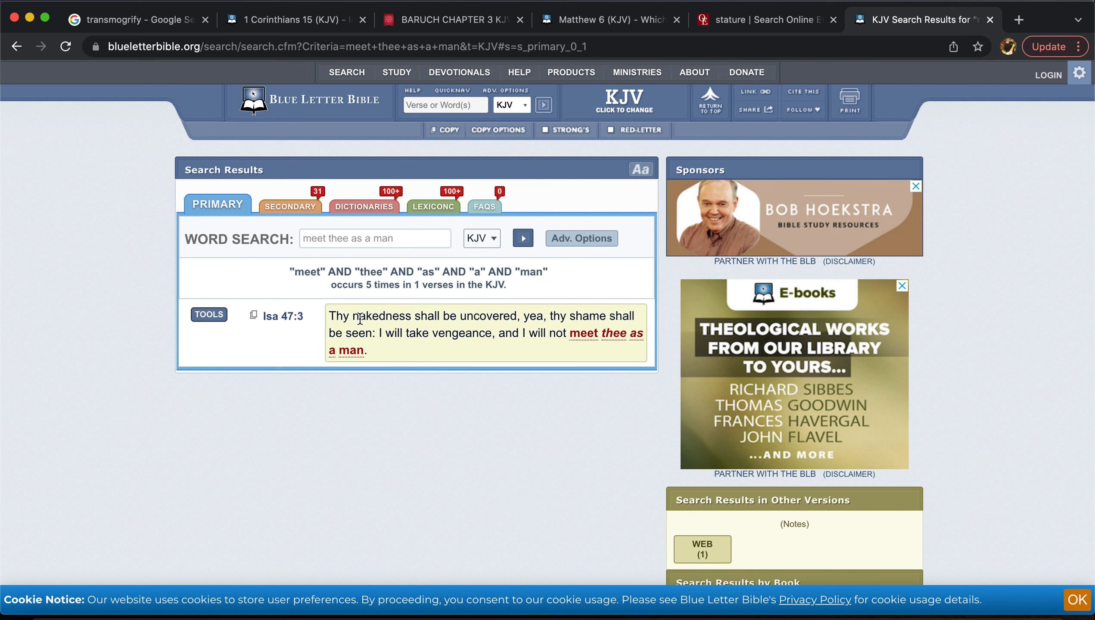
mouse_move(468, 316)
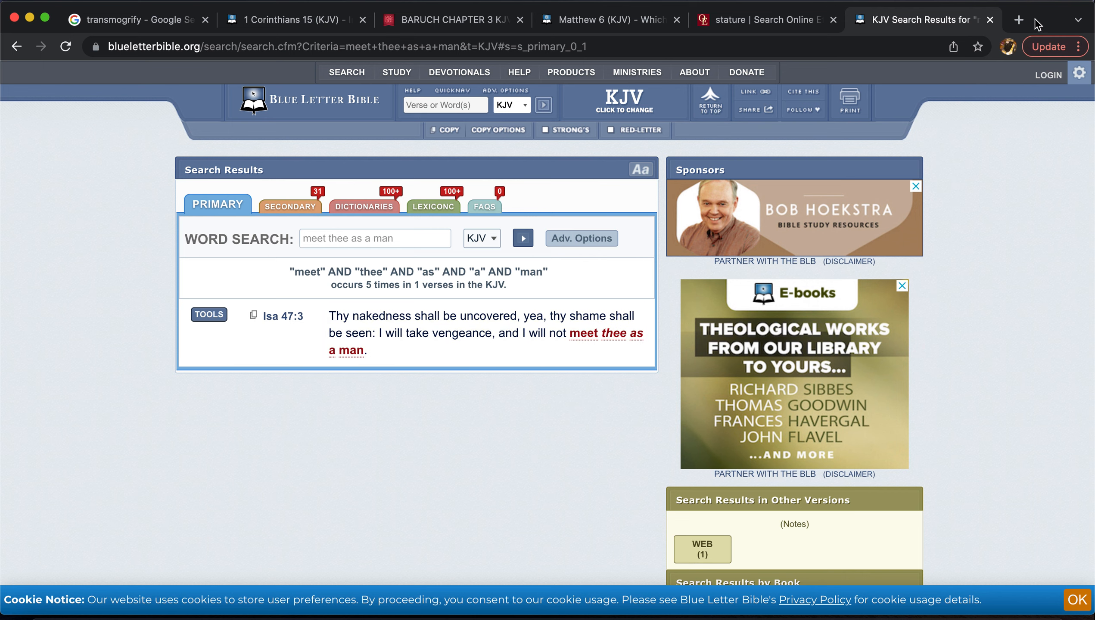
click(1017, 19)
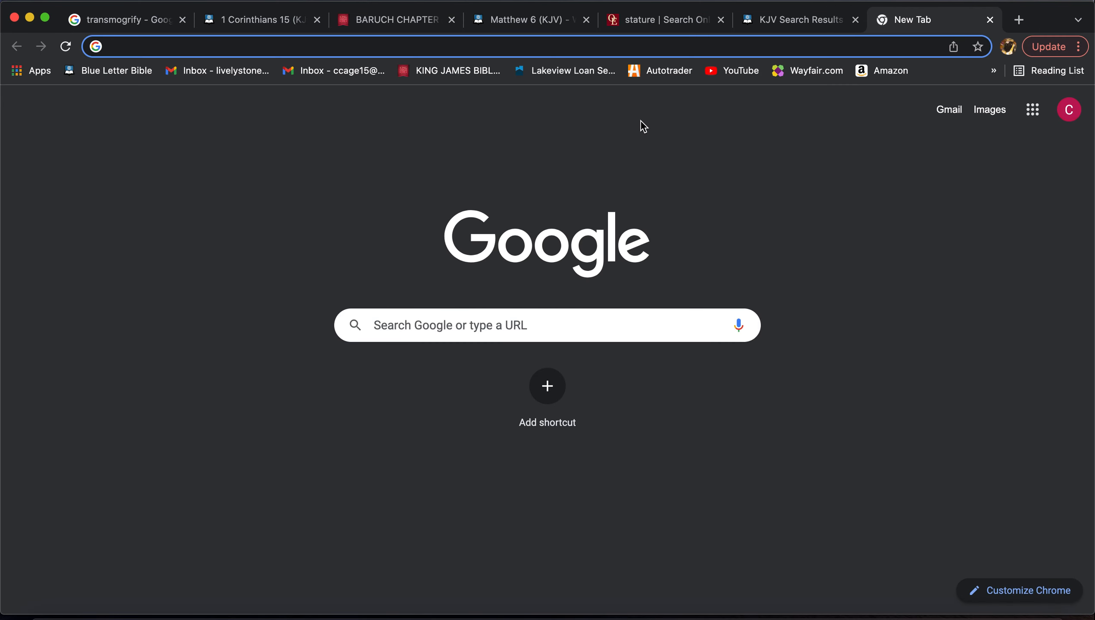
text(amend)
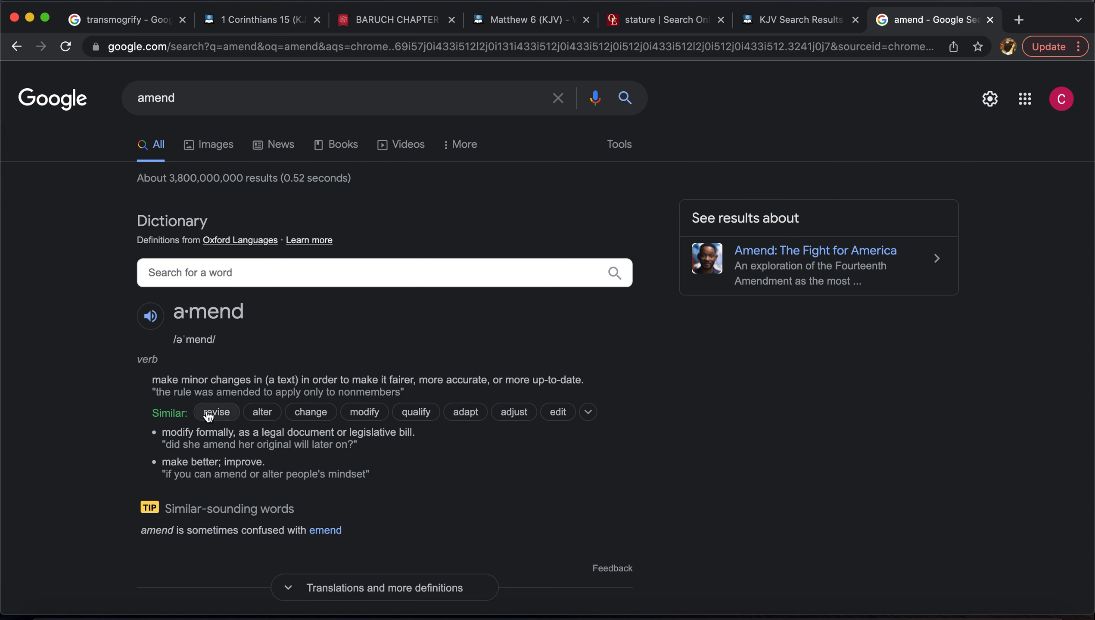
Highlight phrases in the 'amend' definition, then return to the Isaiah 47:3 KJV search results
drag(157, 380, 248, 379)
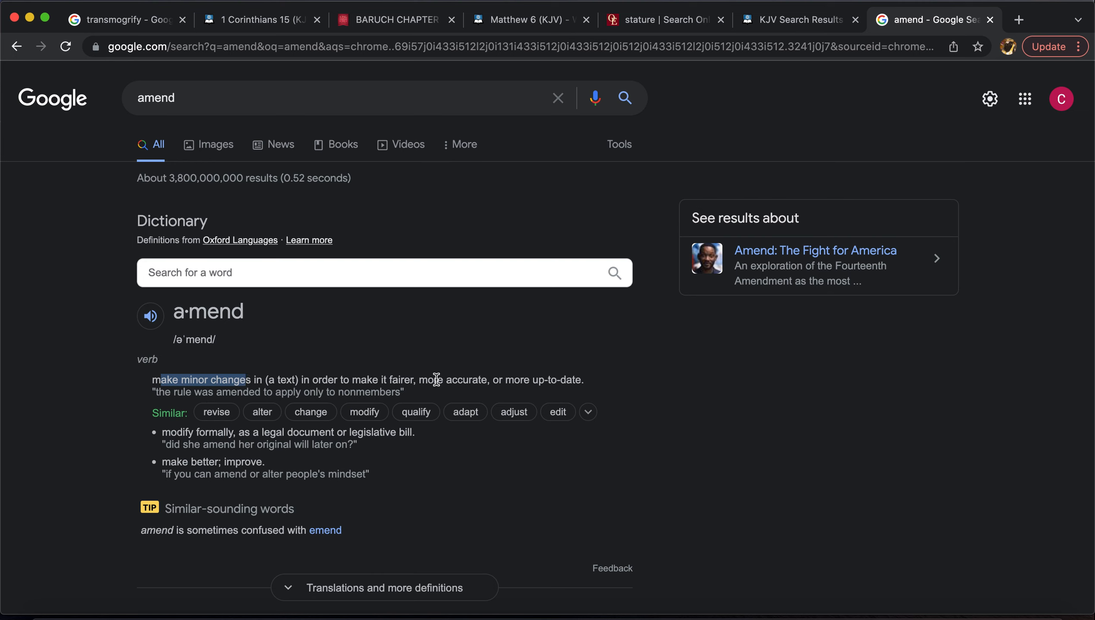
double_click(459, 380)
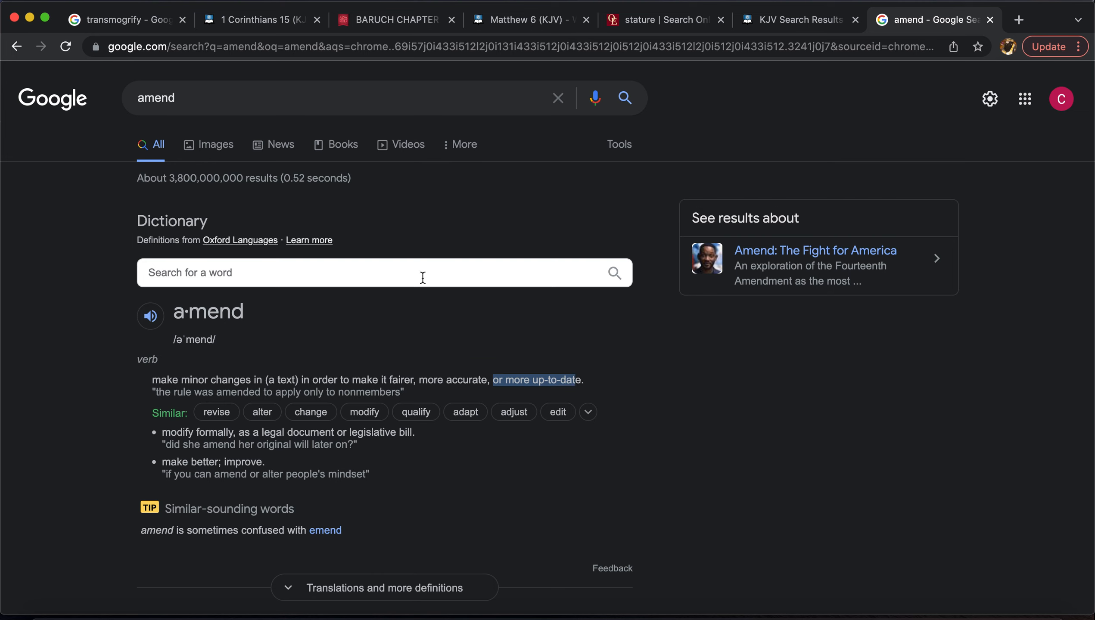
mouse_move(321, 91)
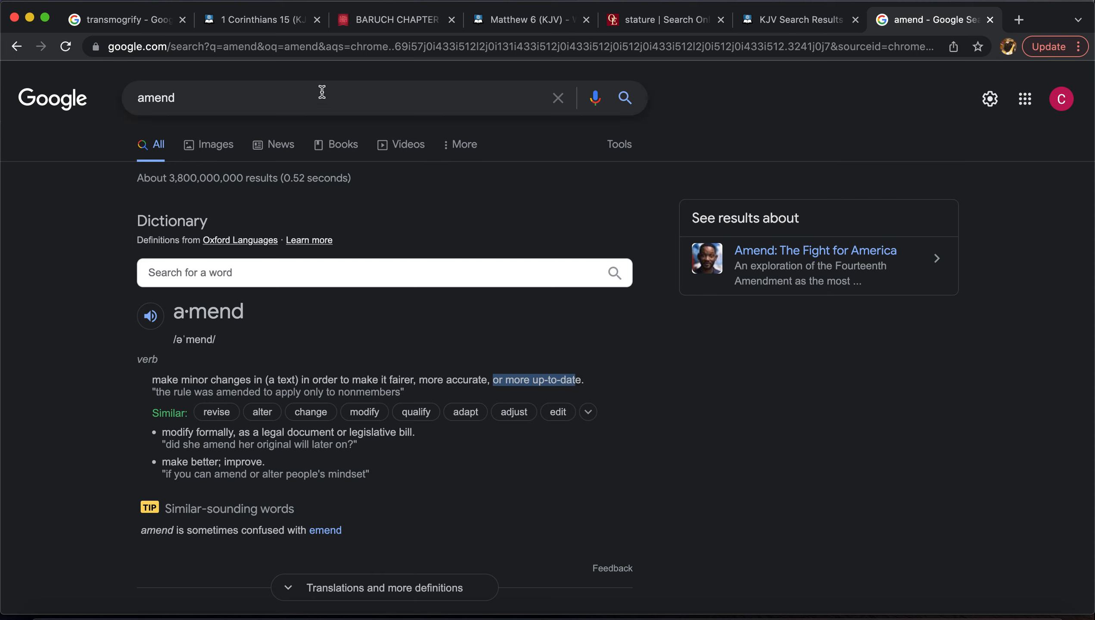
mouse_move(693, 102)
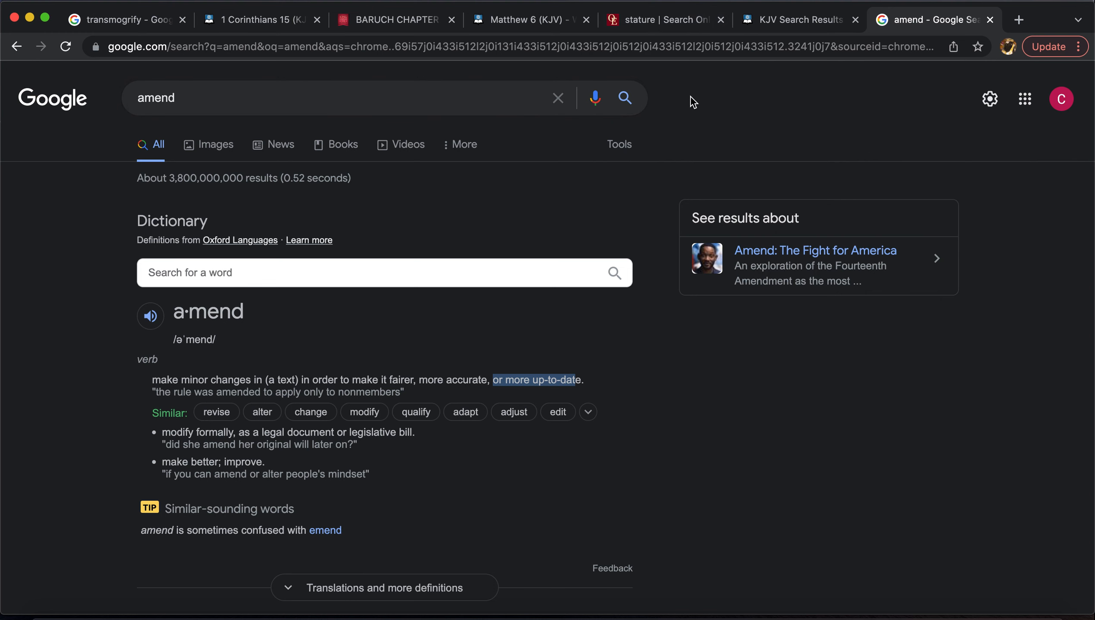
click(795, 19)
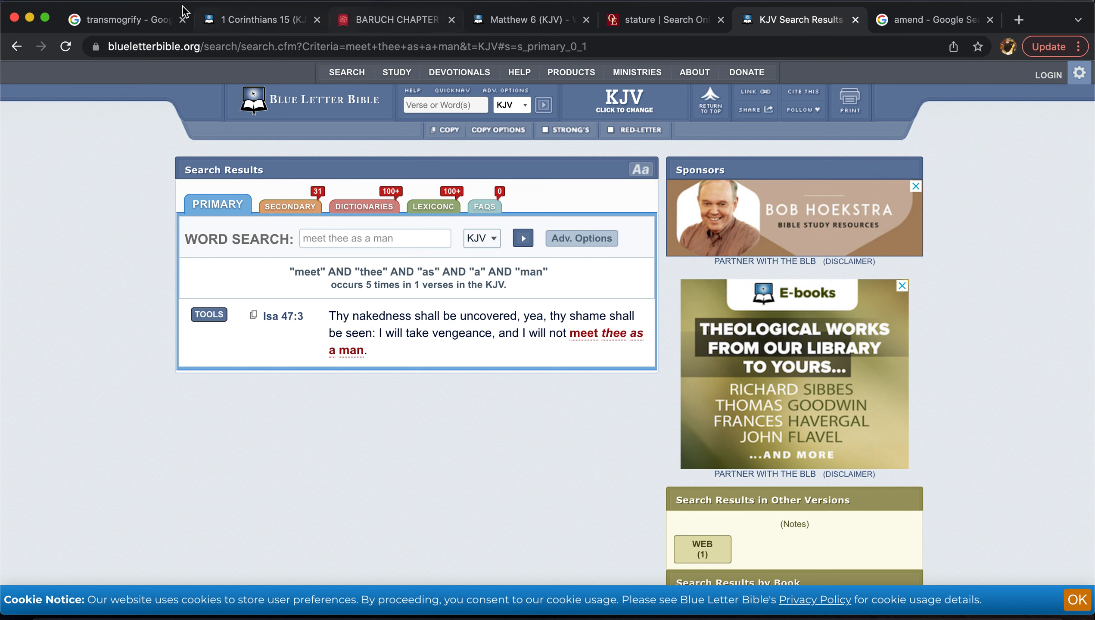
Switch back to the Google Search tab for 'transmogrify'
click(119, 19)
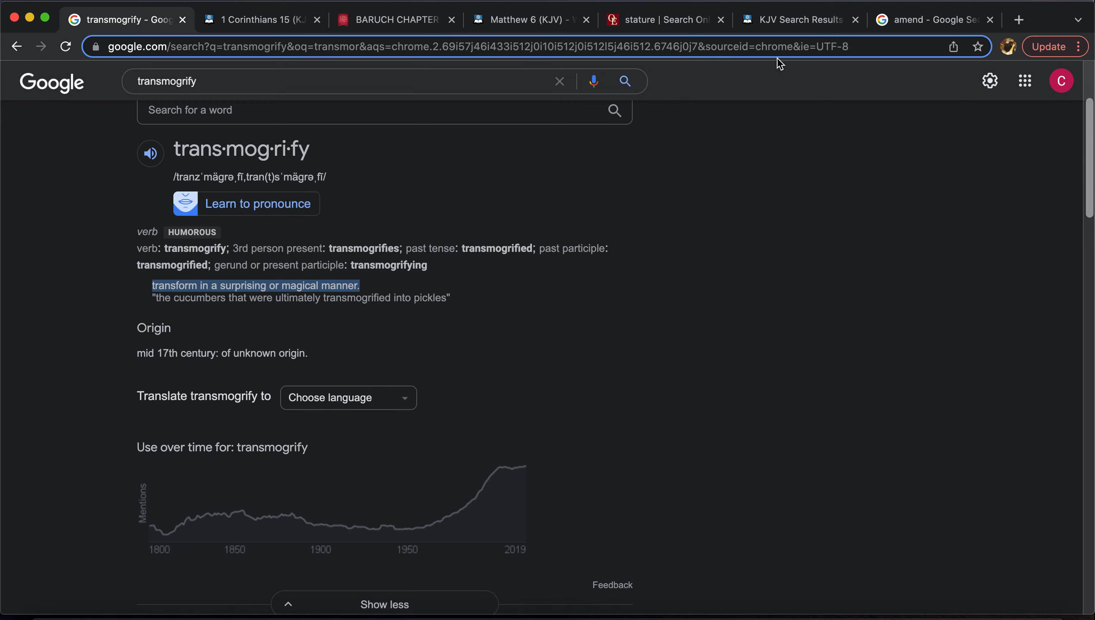
mouse_move(259, 328)
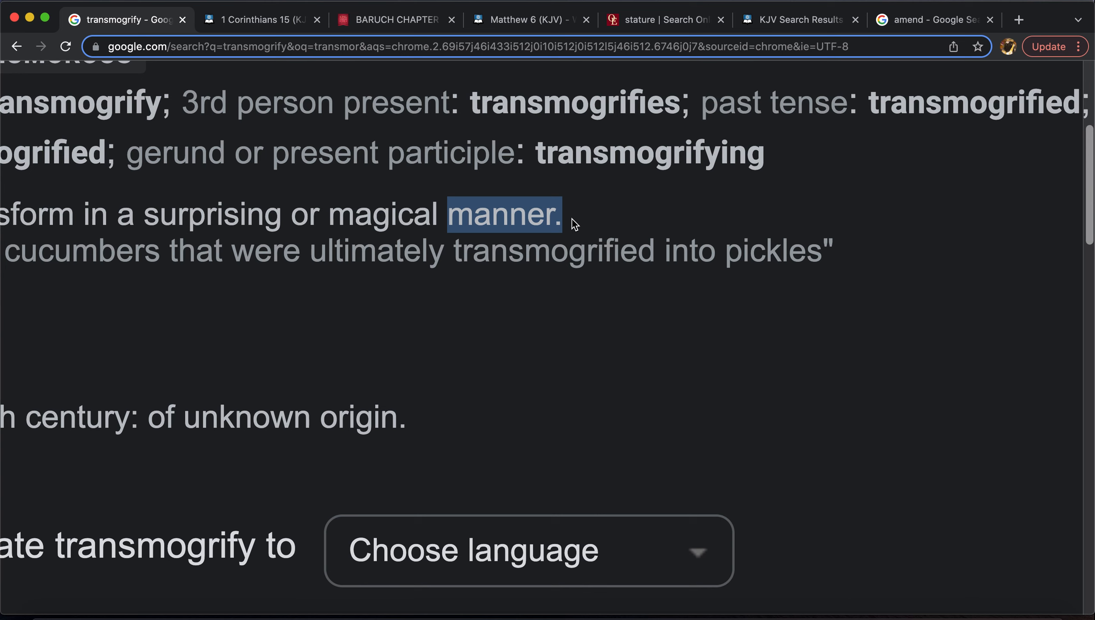
Switch to the 1 Corinthians 15 tab to read verses 52–58
click(258, 19)
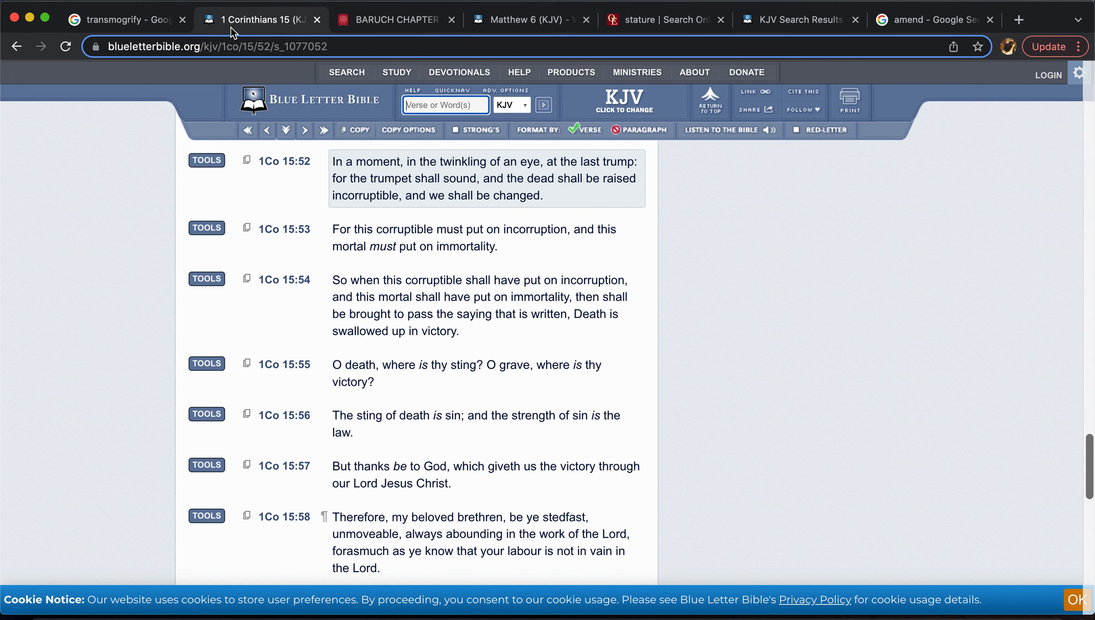
mouse_move(714, 250)
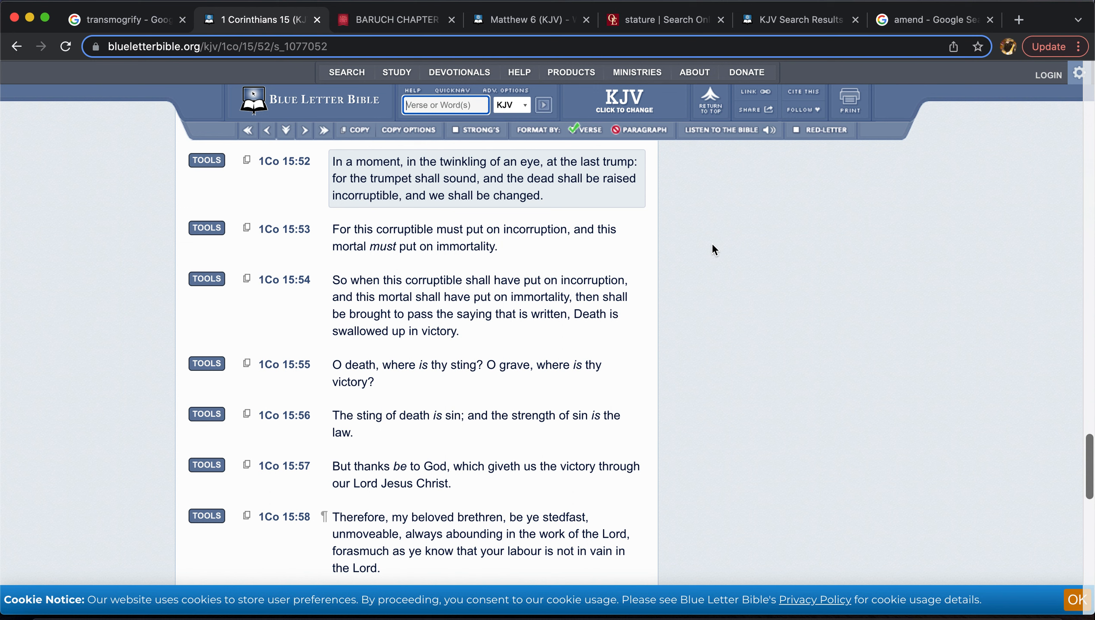
mouse_move(418, 183)
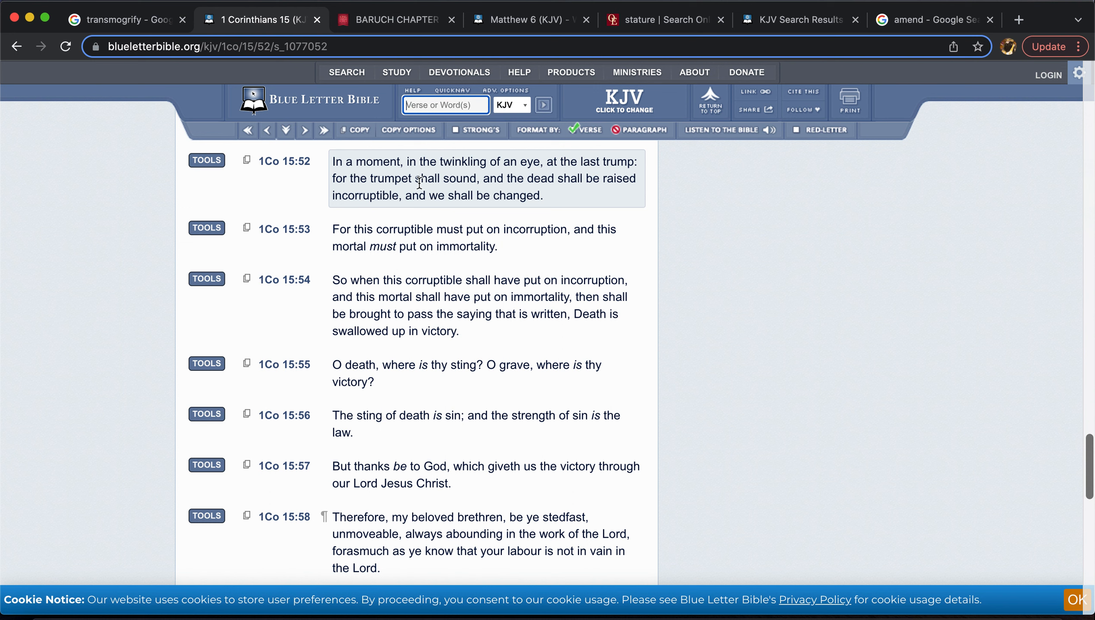
mouse_move(342, 183)
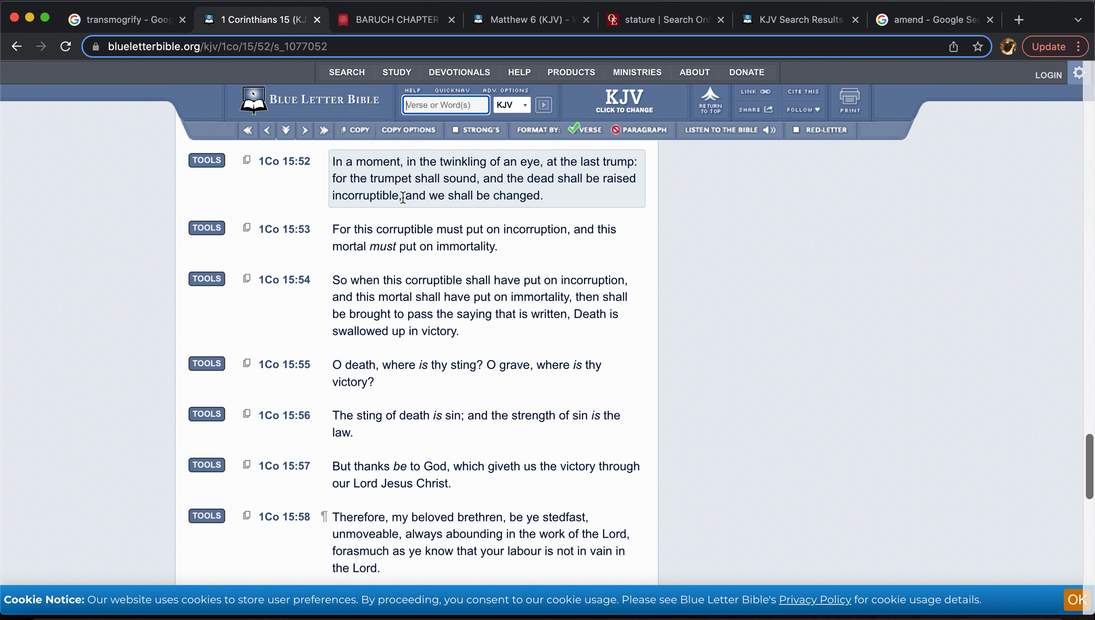
mouse_move(496, 215)
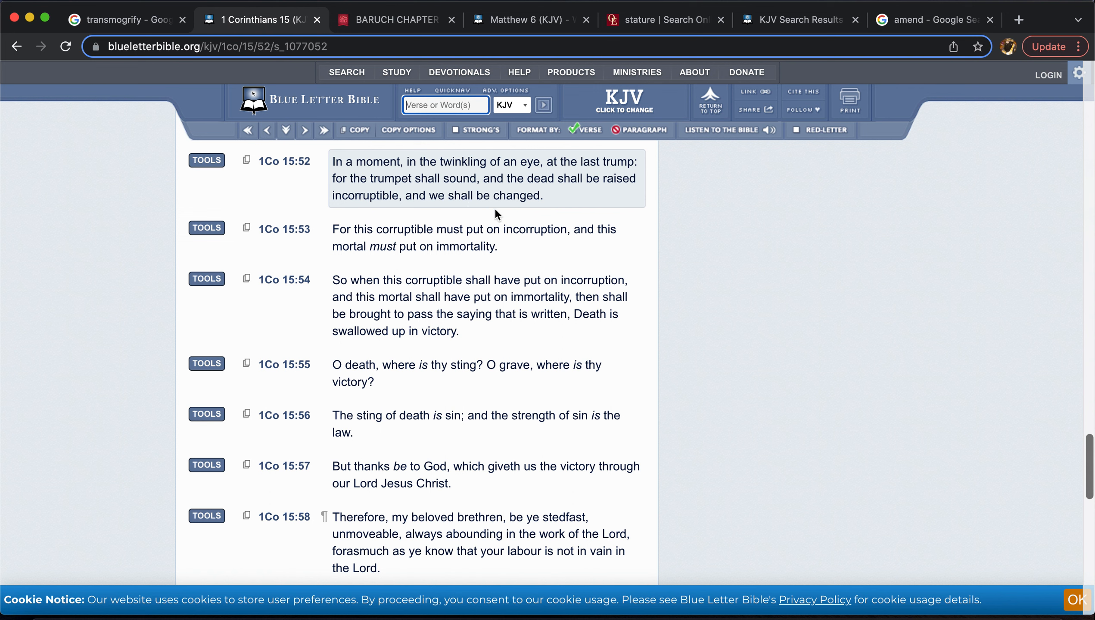
mouse_move(753, 292)
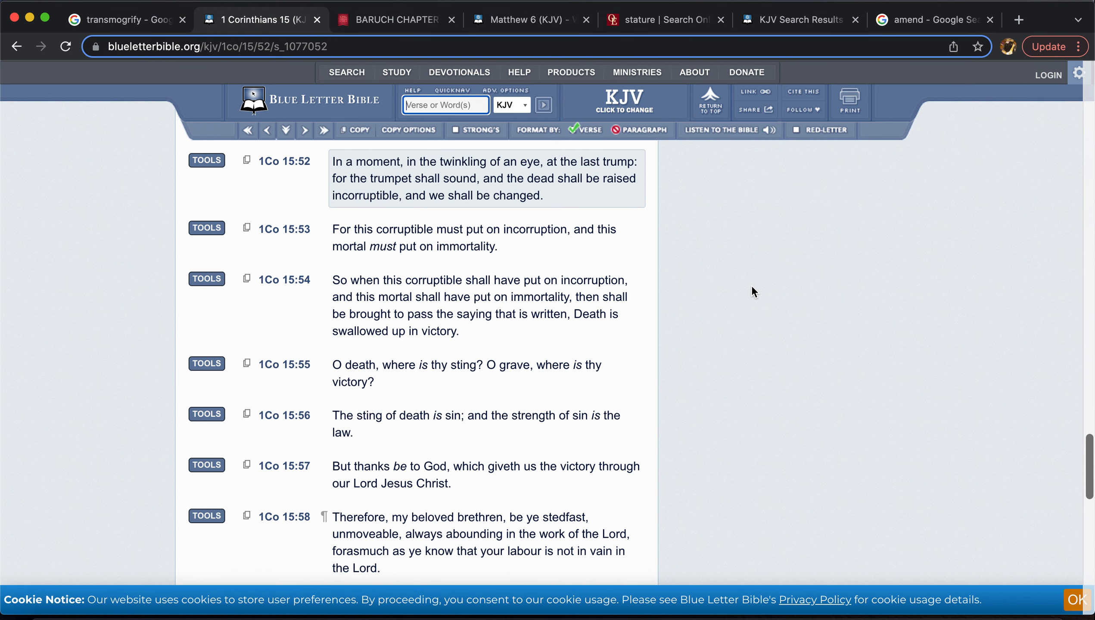
Open the 1611 Baruch chapter 3 tab and scroll down to verse 26 on giants
click(395, 19)
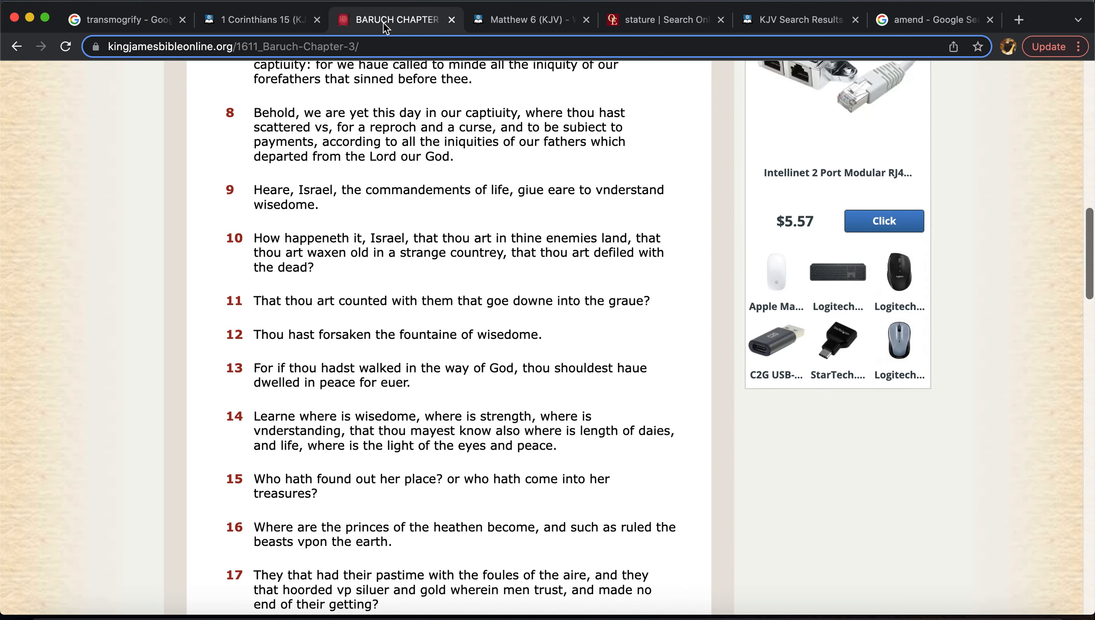
mouse_move(483, 229)
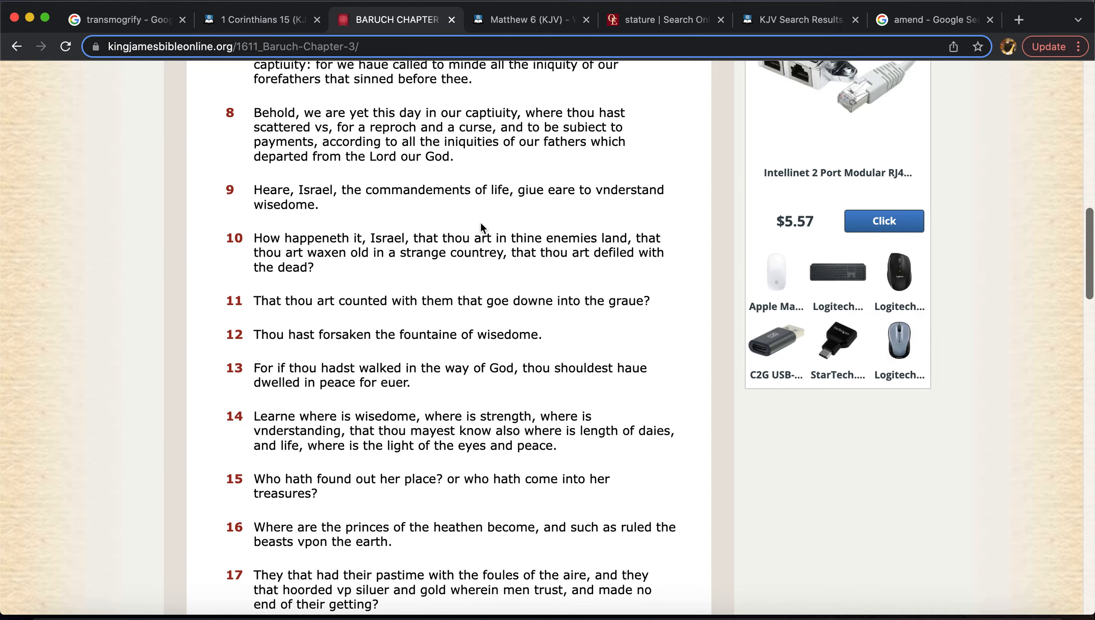
scroll(down, 3)
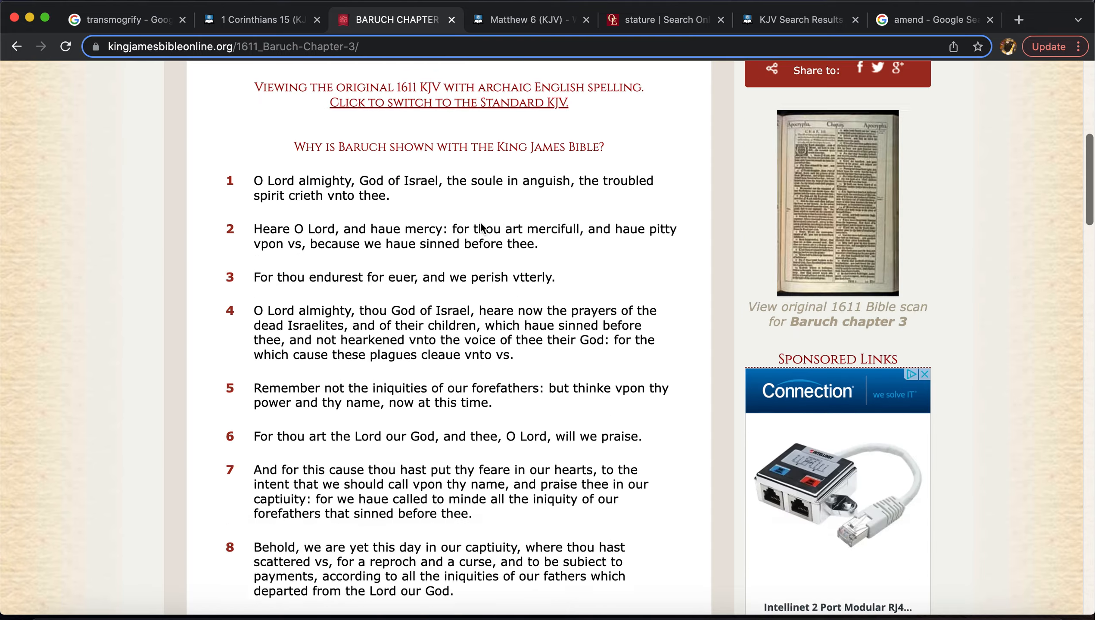
scroll(down, 3)
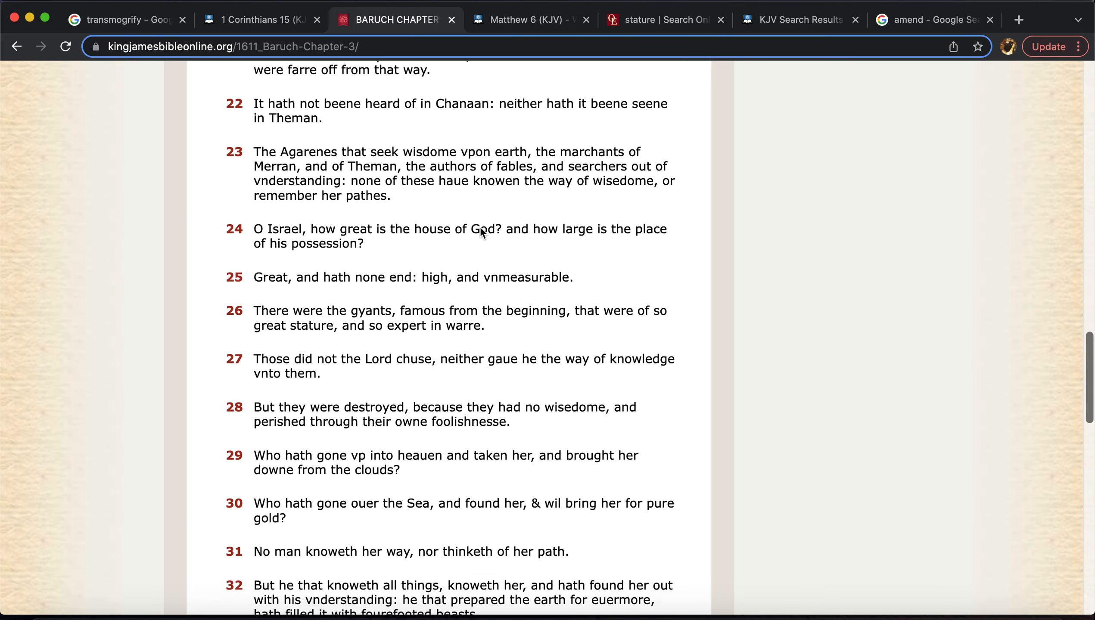
scroll(down, 3)
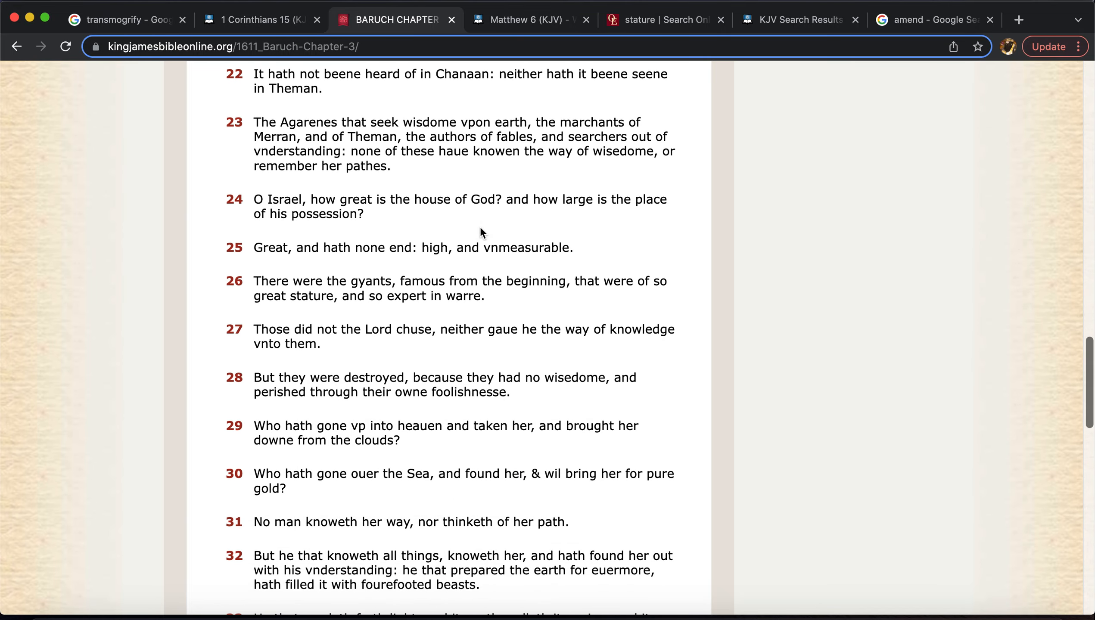
scroll(down, 3)
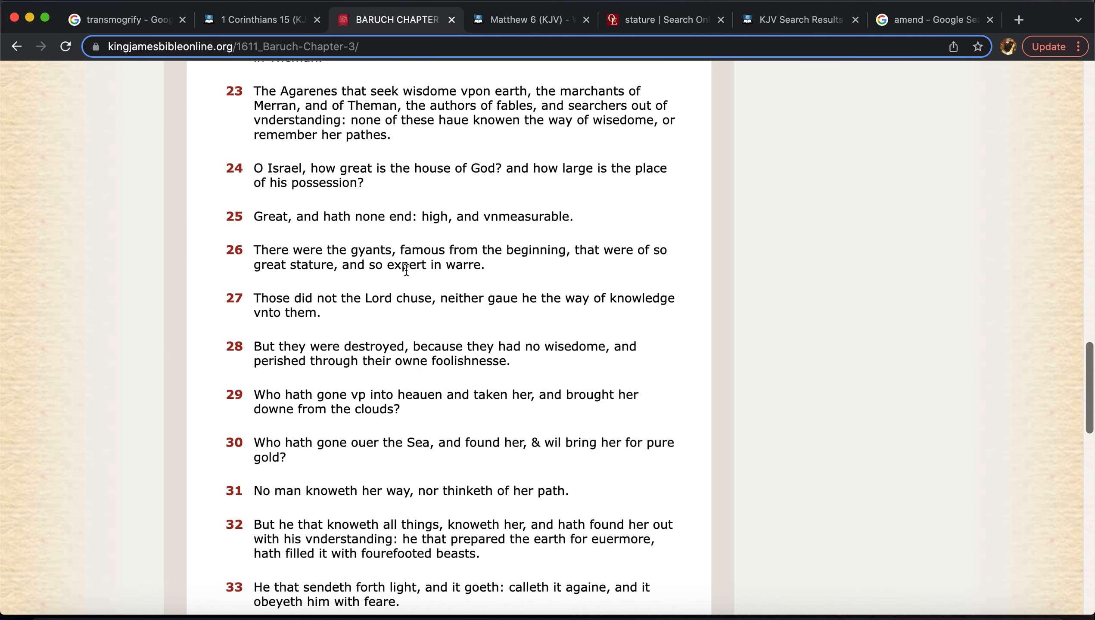
mouse_move(371, 266)
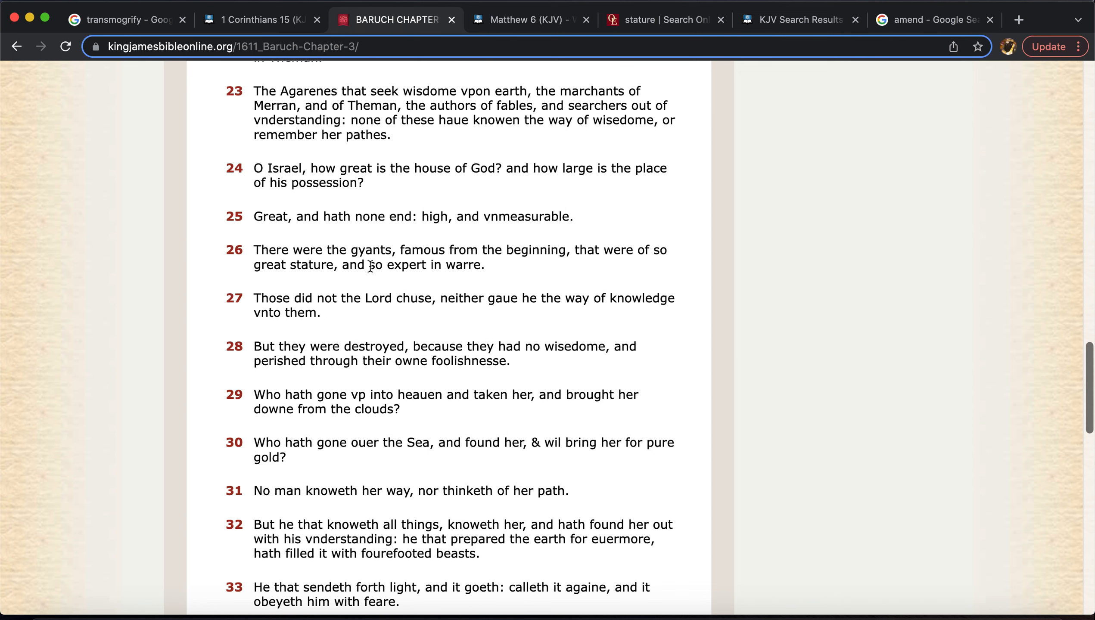
mouse_move(583, 298)
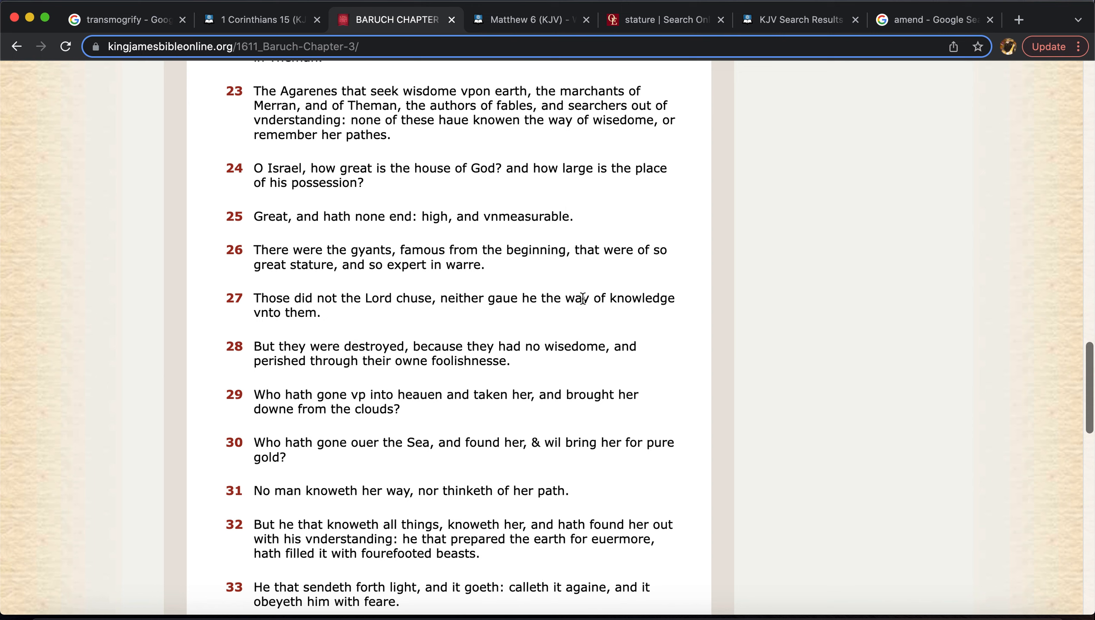
mouse_move(315, 281)
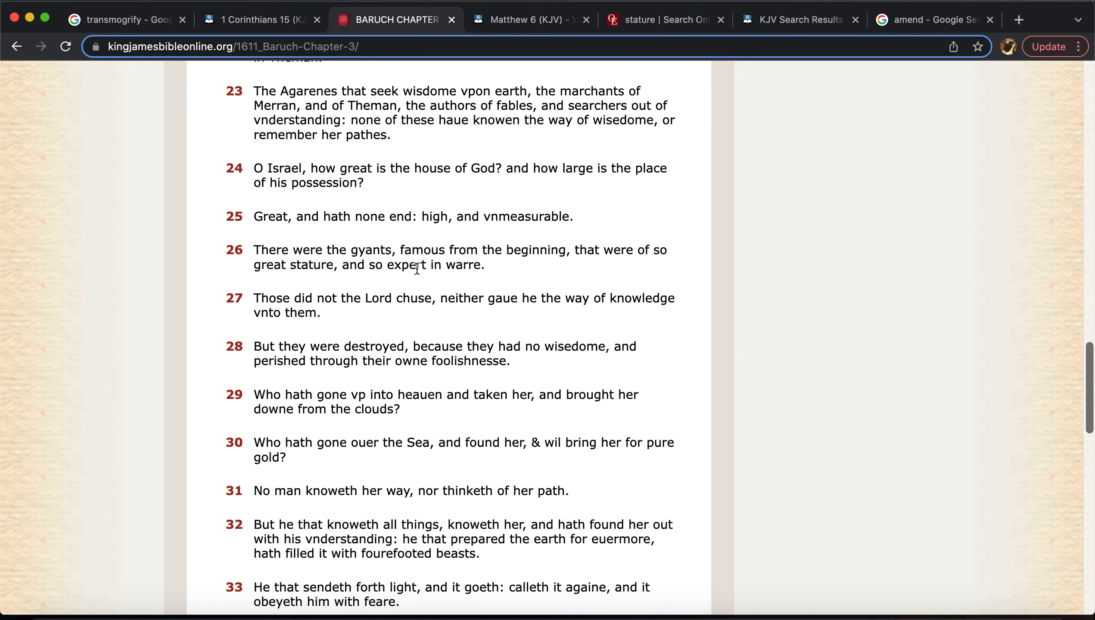
mouse_move(520, 287)
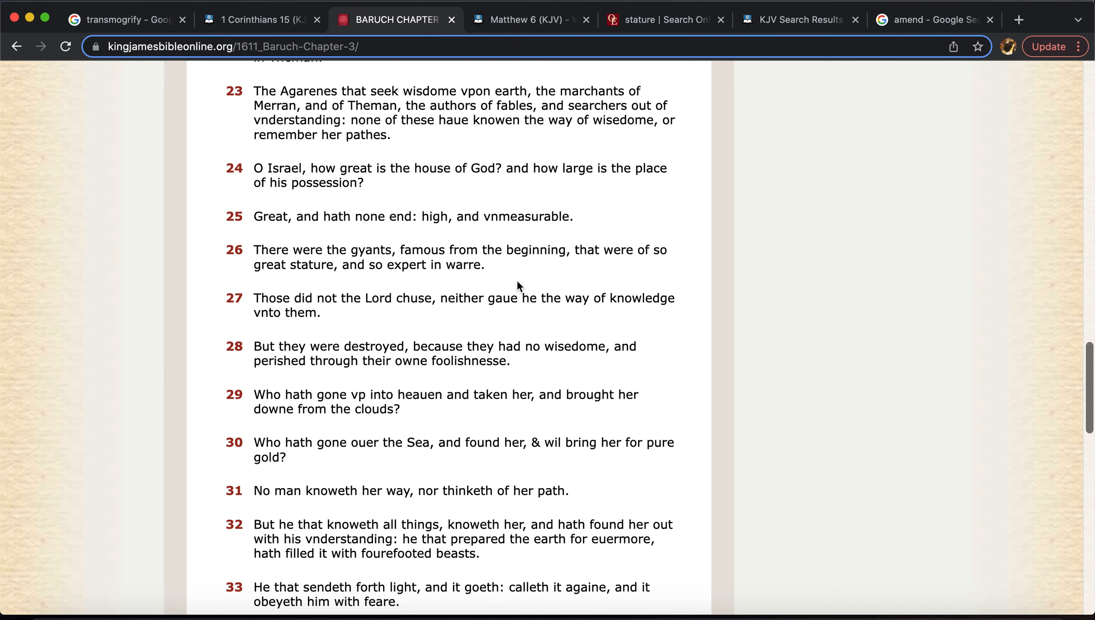
mouse_move(857, 108)
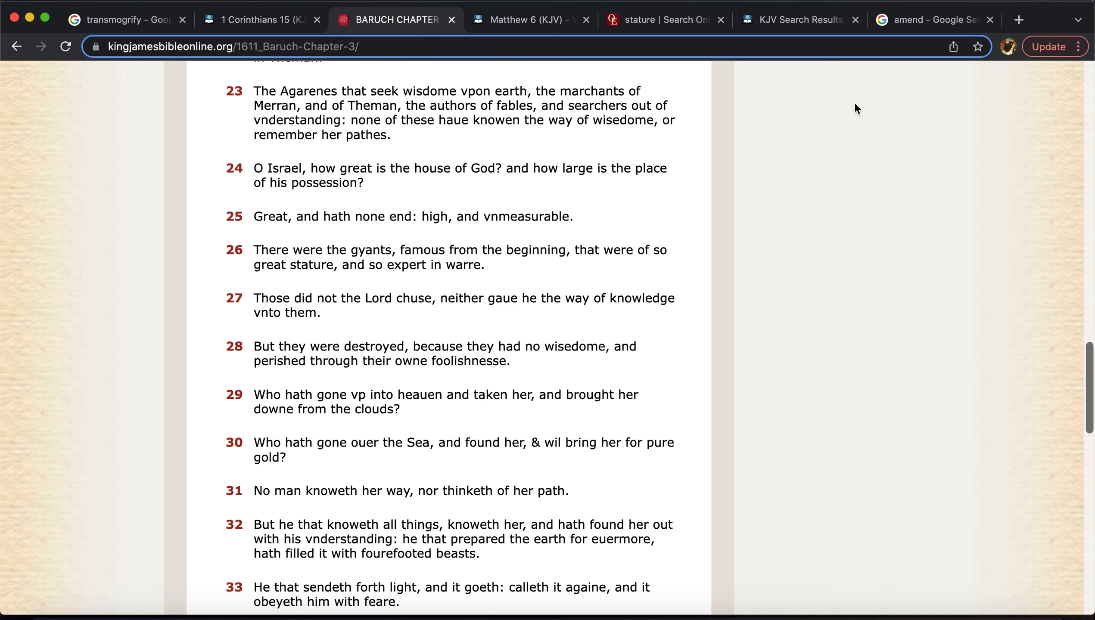
mouse_move(900, 27)
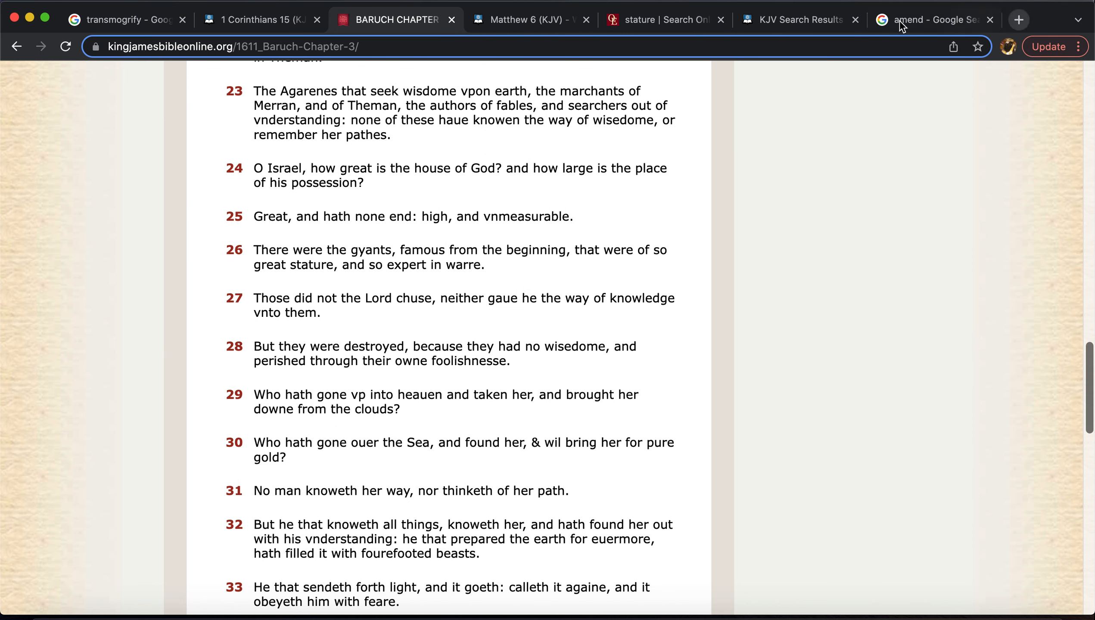
Read Matthew 24 KJV through verse 14 with Red-Letter on, then return to Baruch 3
click(792, 19)
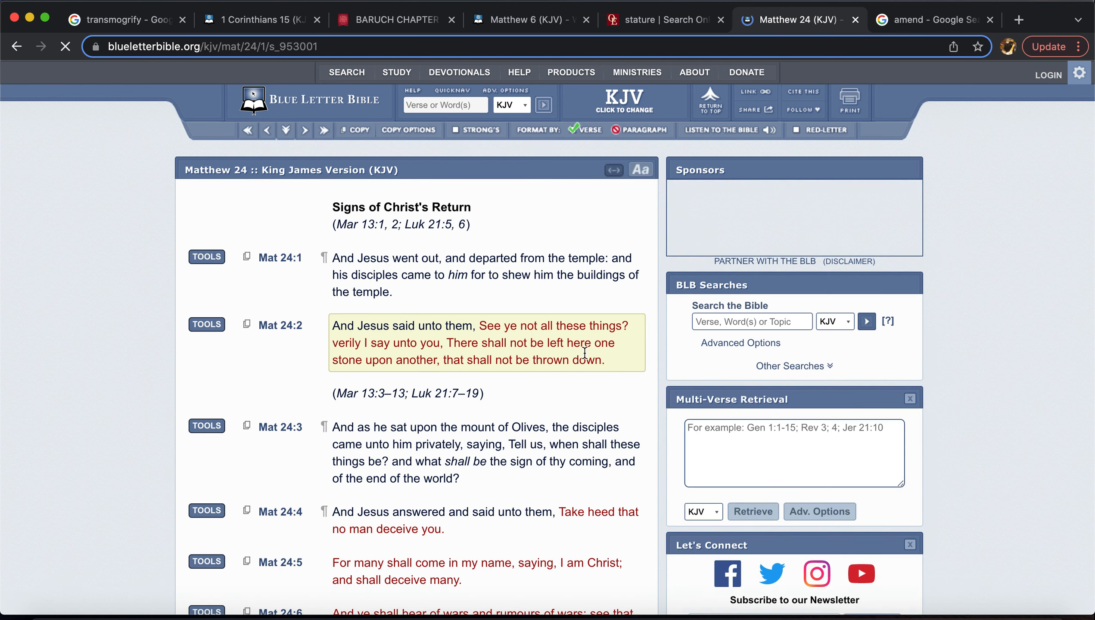
scroll(down, 3)
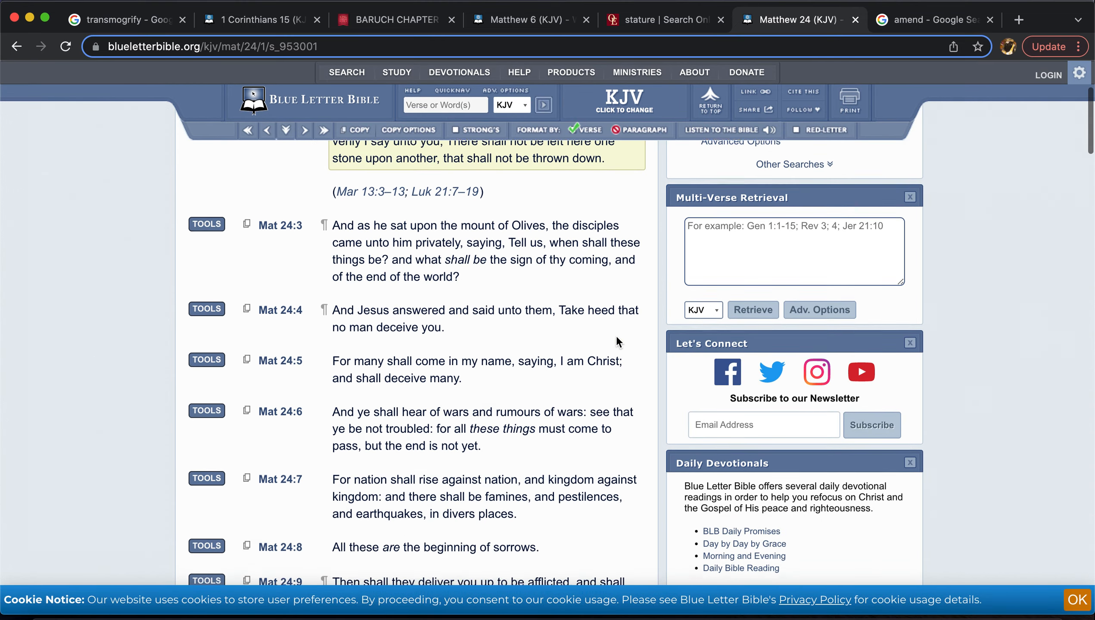
scroll(down, 3)
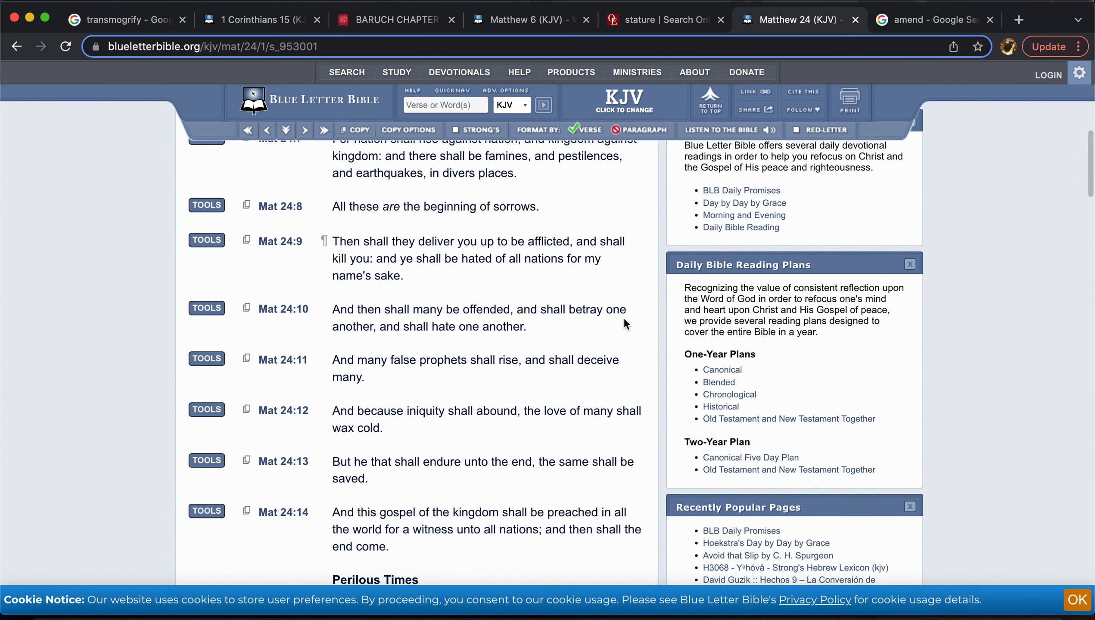
click(820, 130)
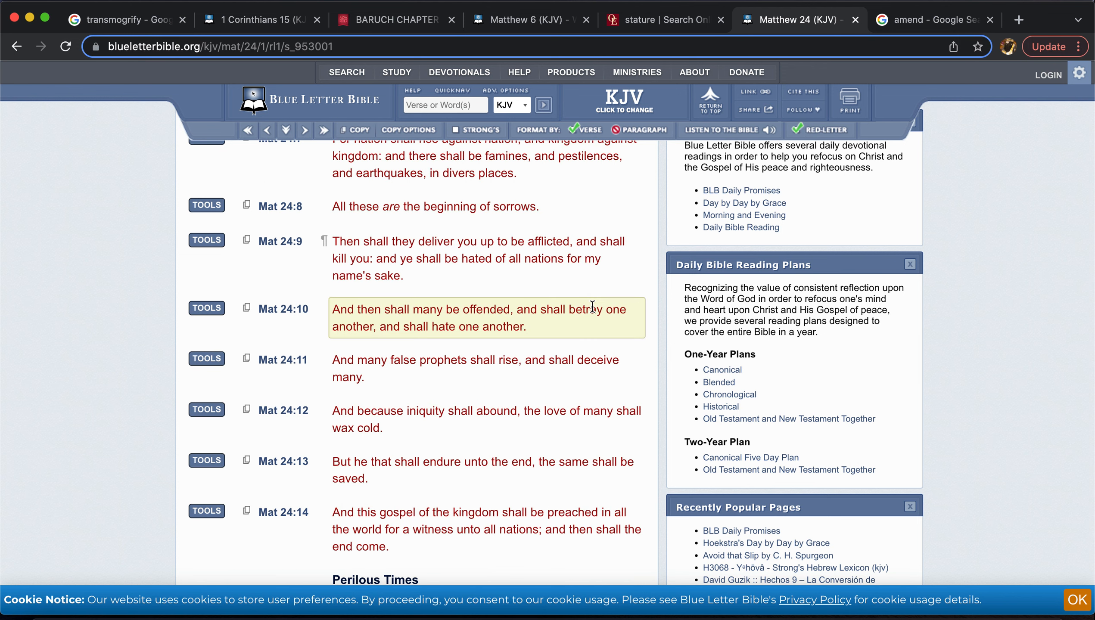
scroll(down, 3)
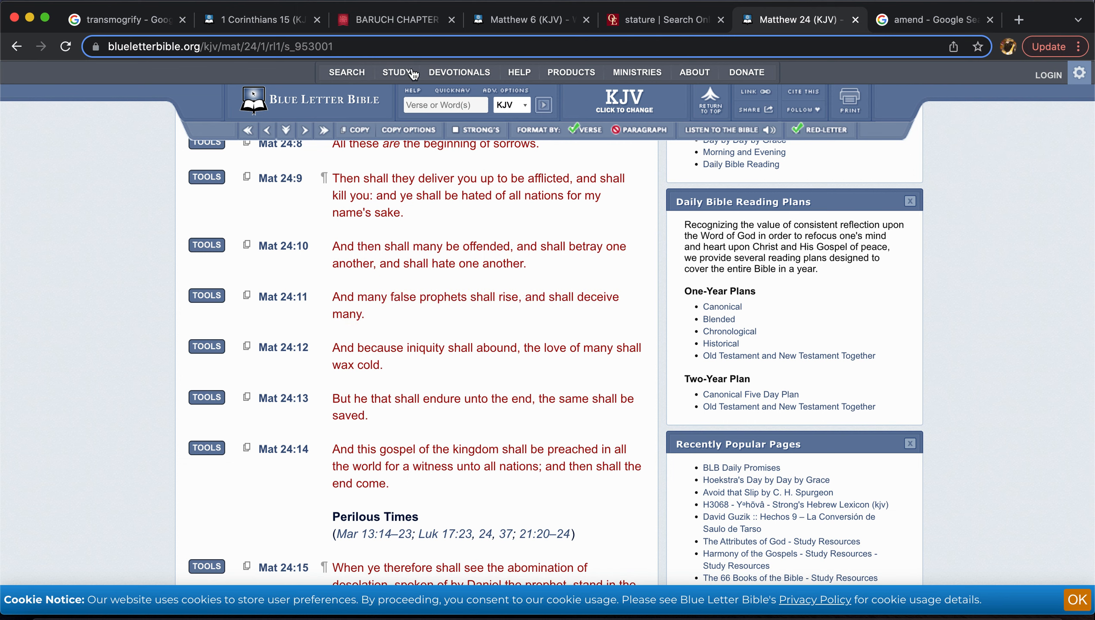
click(396, 19)
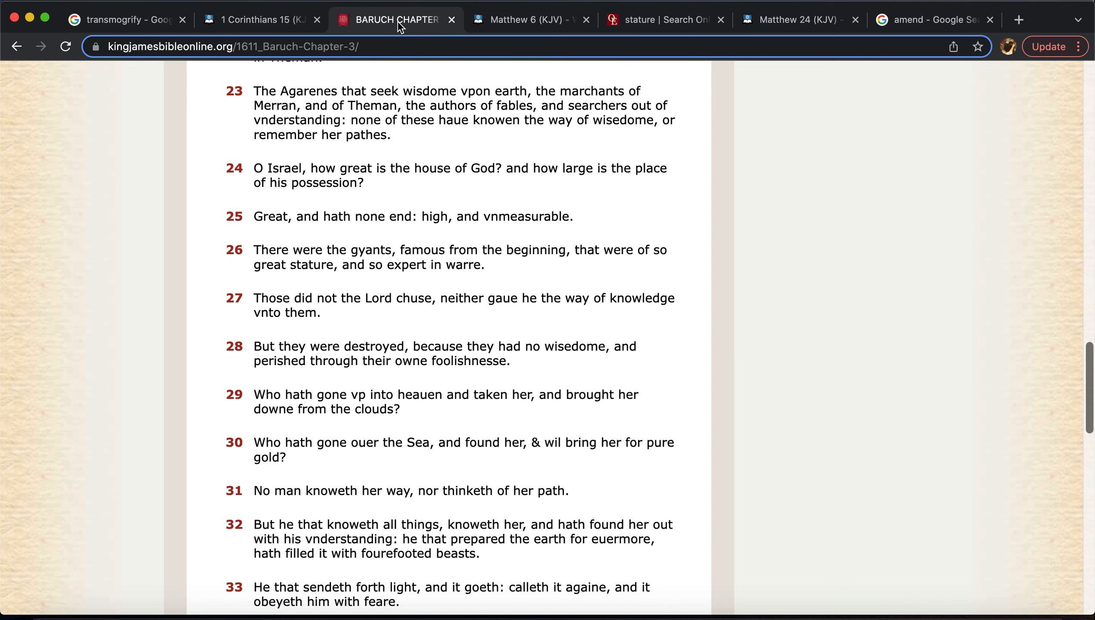
mouse_move(387, 278)
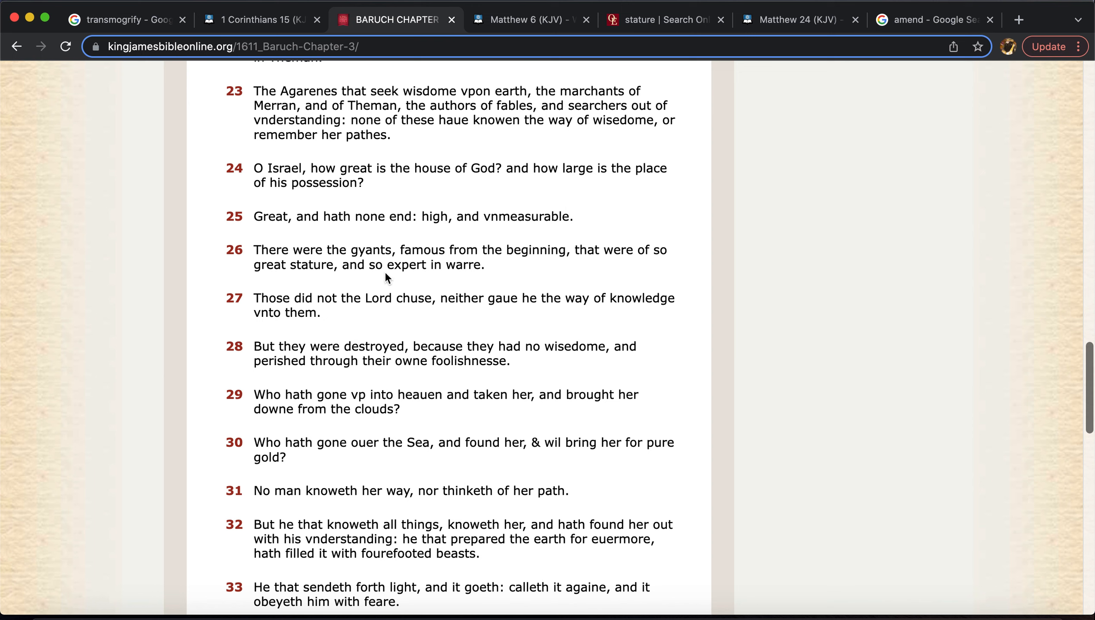
mouse_move(351, 254)
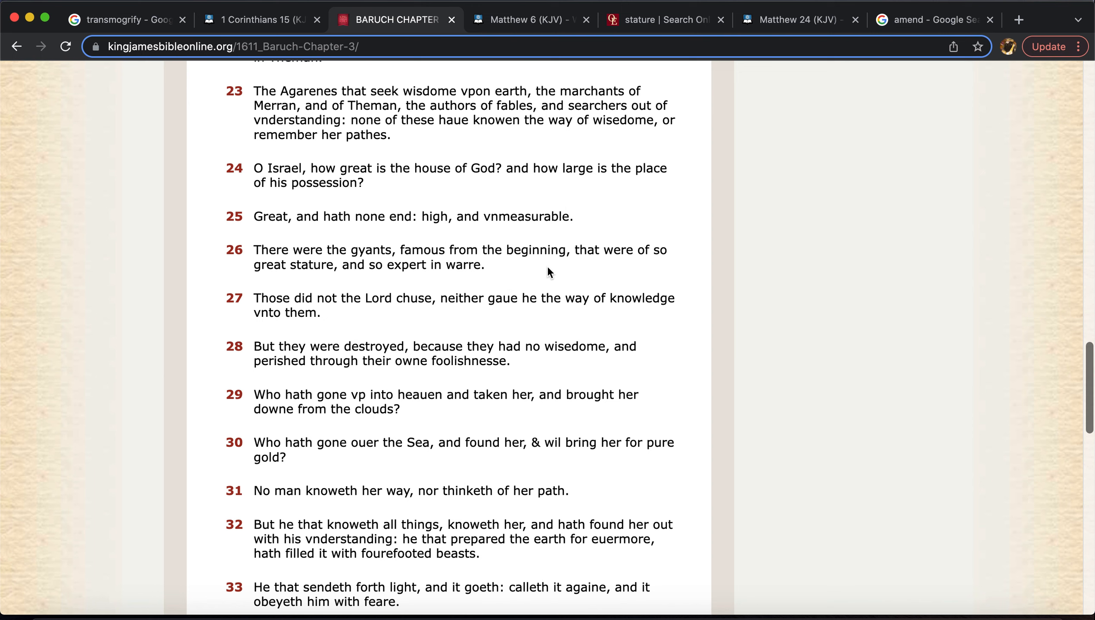
mouse_move(104, 14)
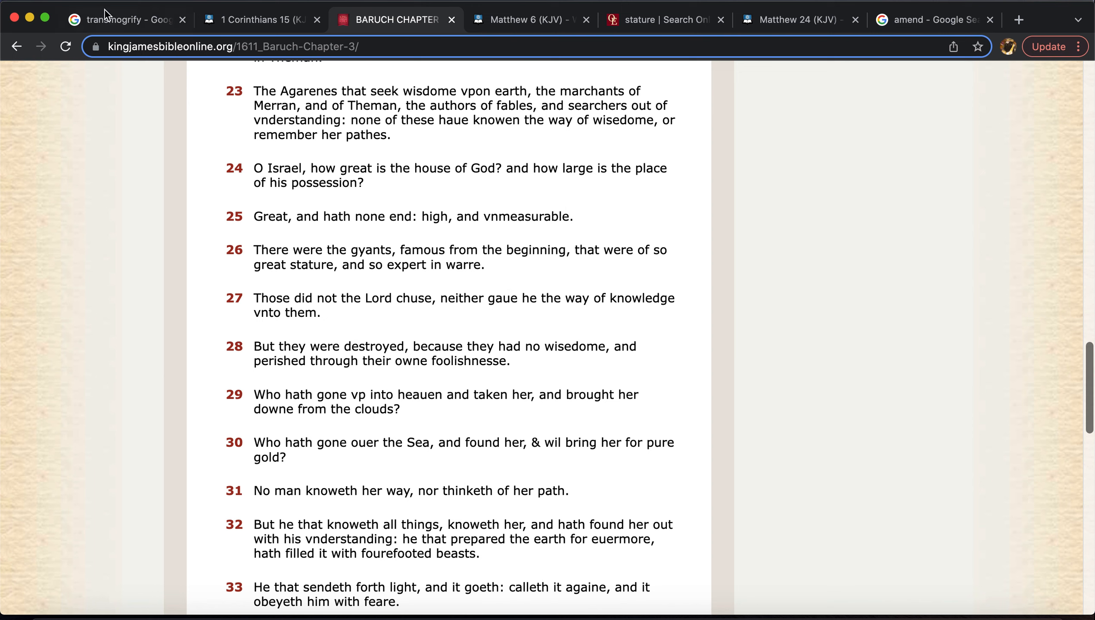
mouse_move(122, 19)
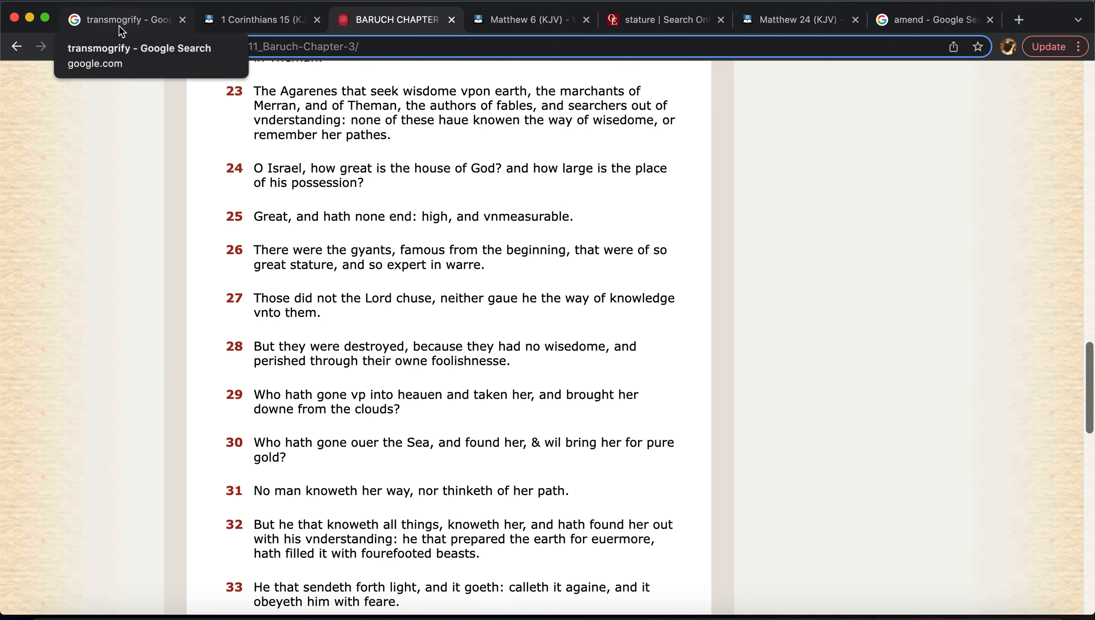
mouse_move(674, 257)
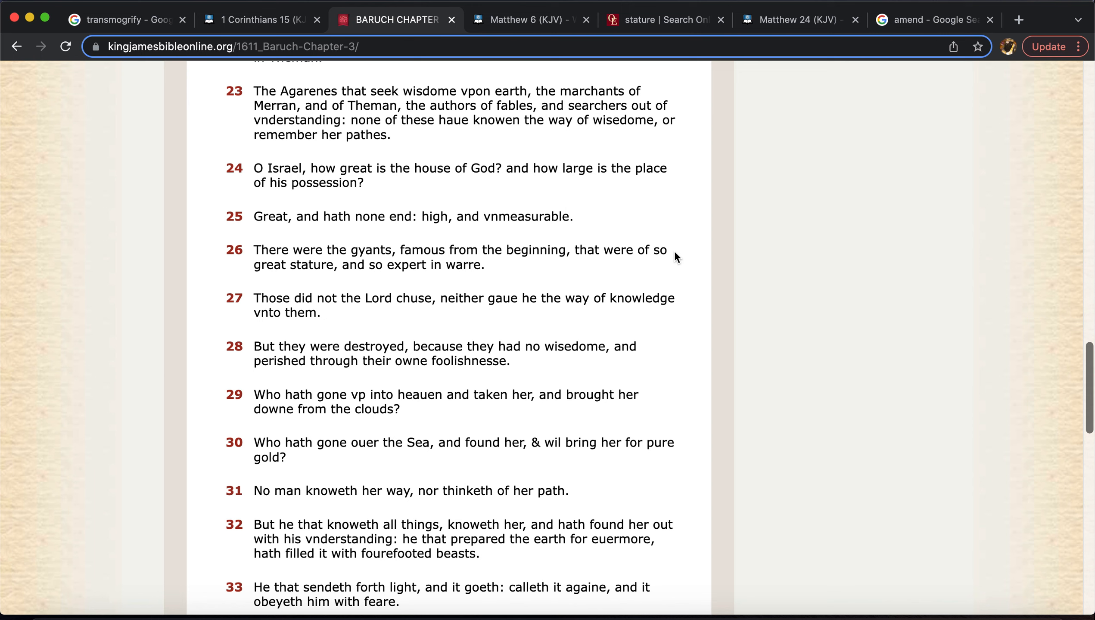
Highlight "and so expert in warre" at the end of Baruch 3:26
drag(580, 249, 334, 265)
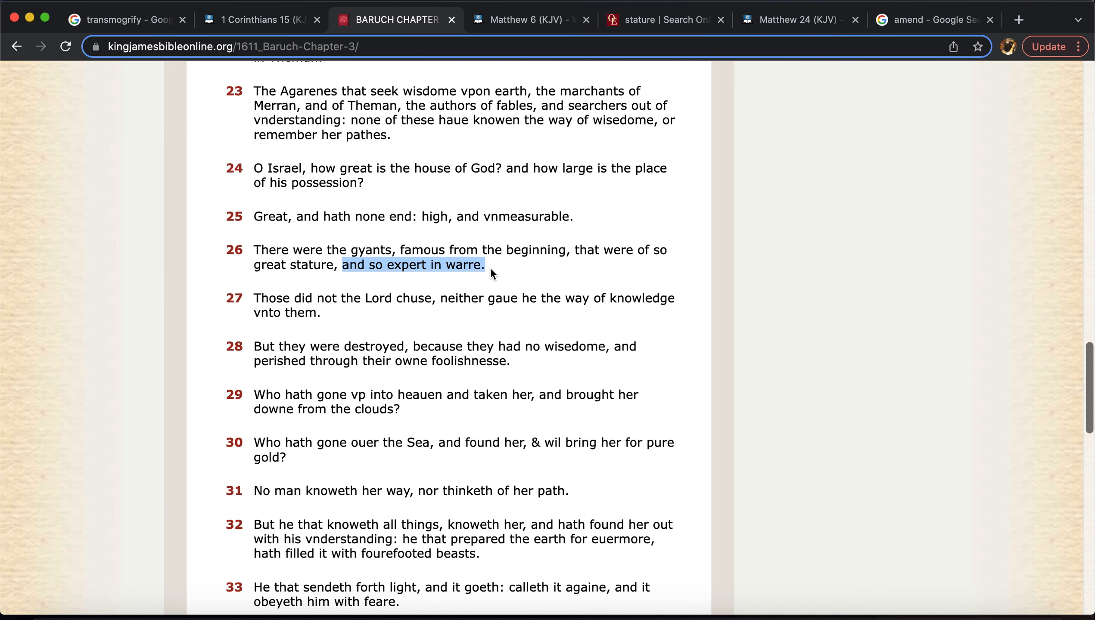
mouse_move(517, 13)
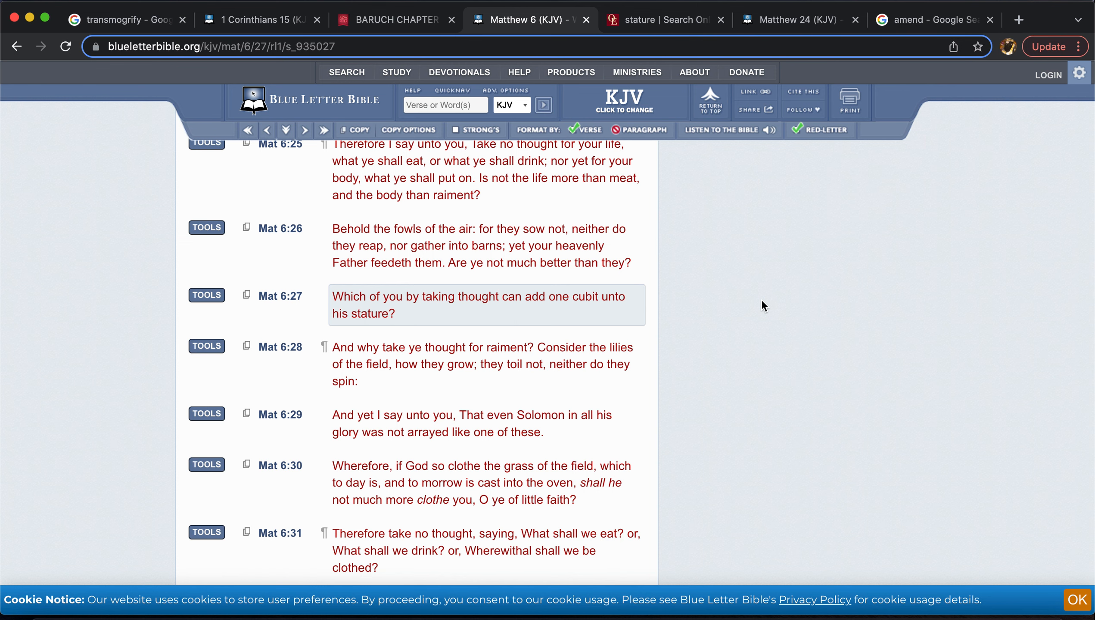
Switch to the 'stature | Search Online Etymology' tab
click(660, 19)
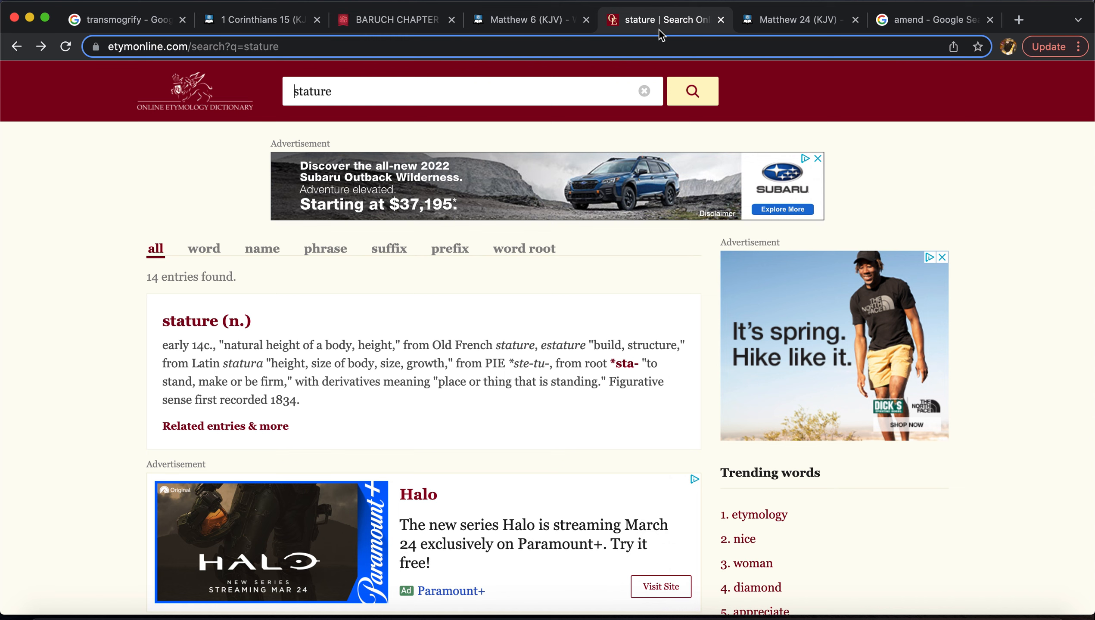
Return to the etymonline stature results and follow the *sta- link
click(527, 19)
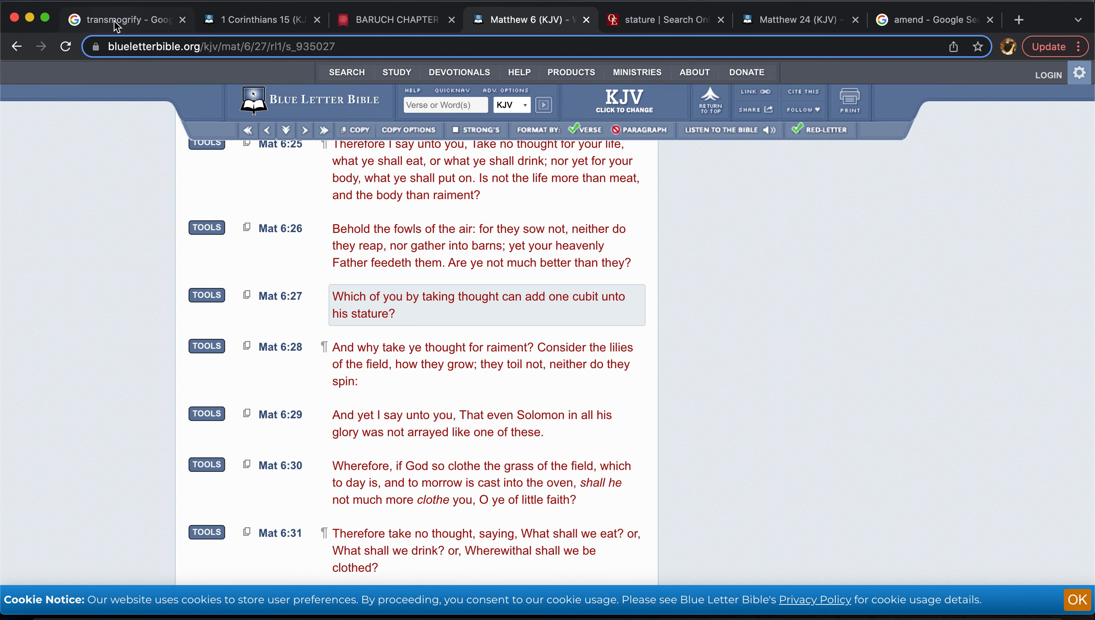
click(126, 19)
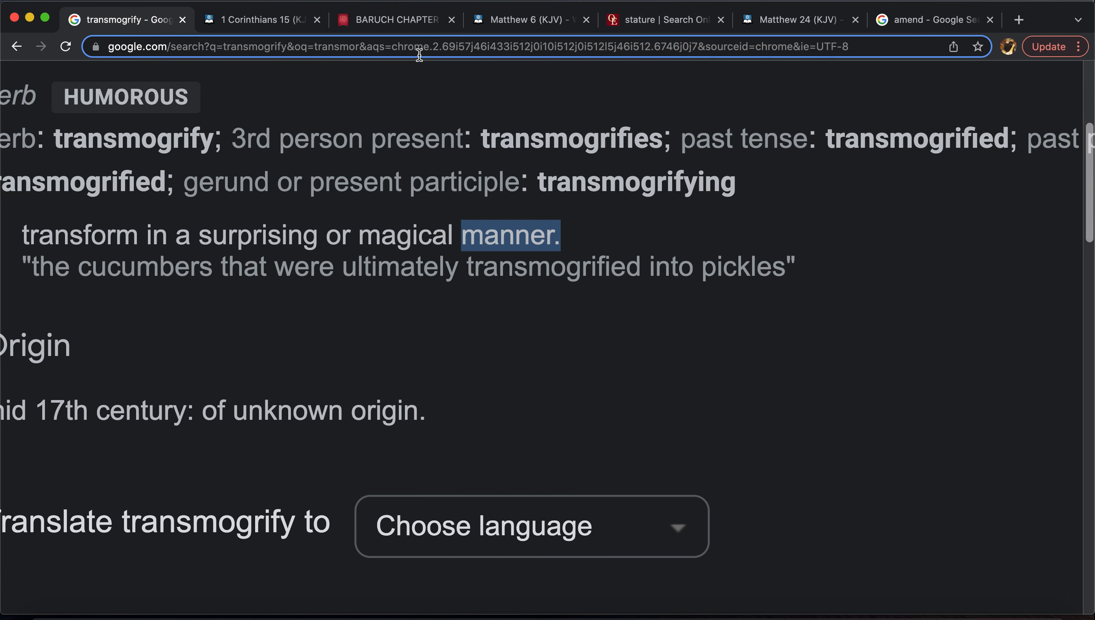
click(662, 19)
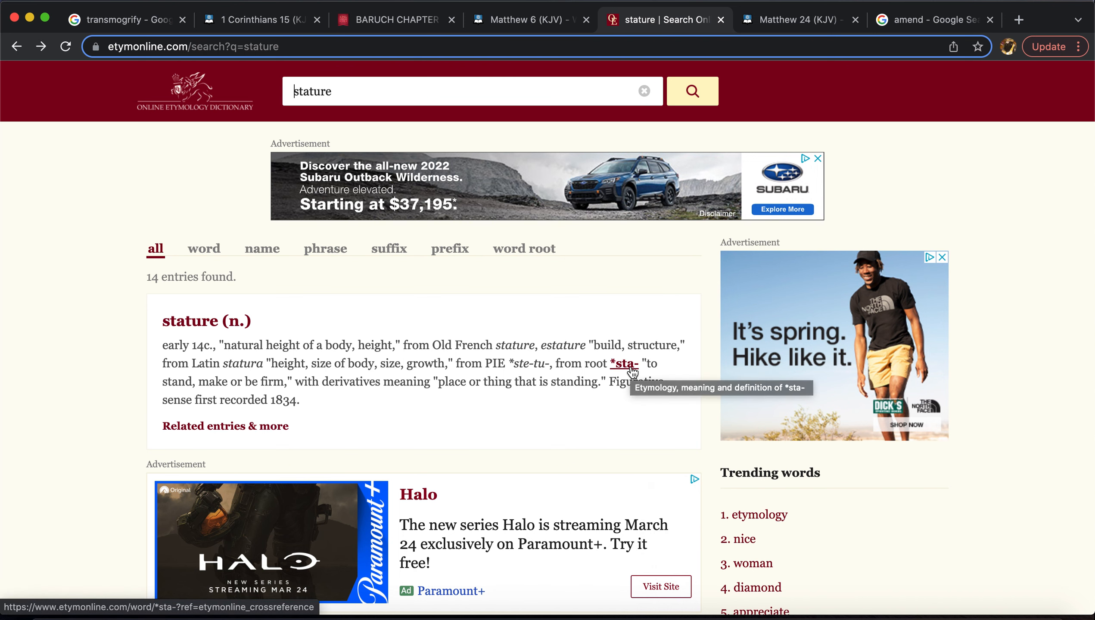
click(622, 364)
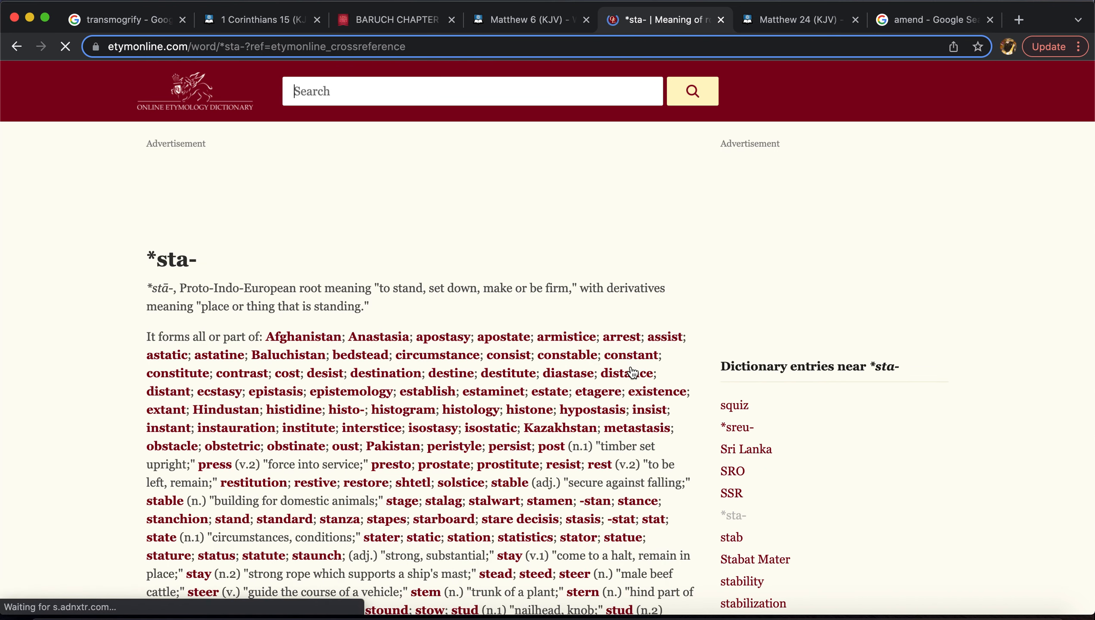